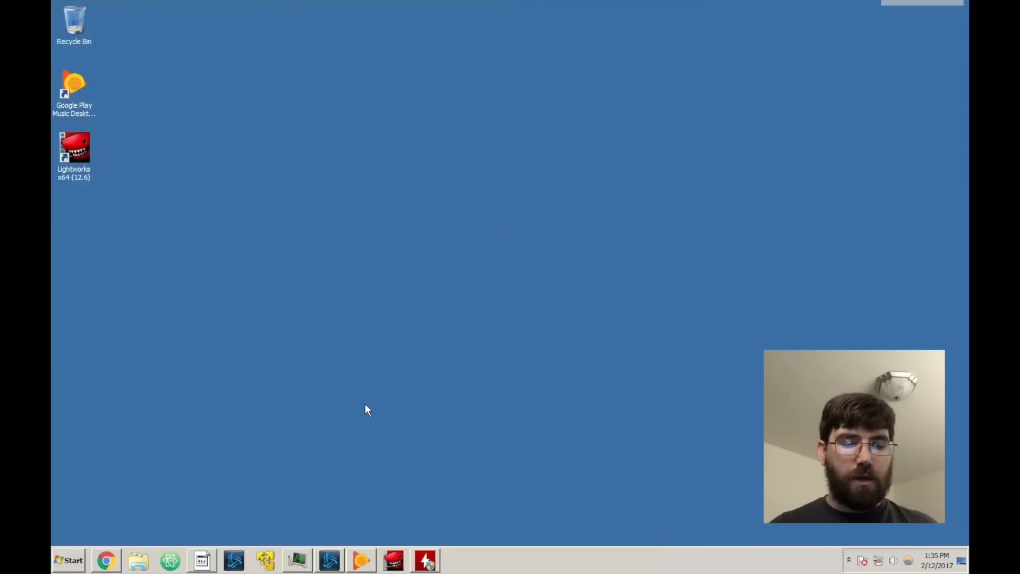
mouse_move(374, 408)
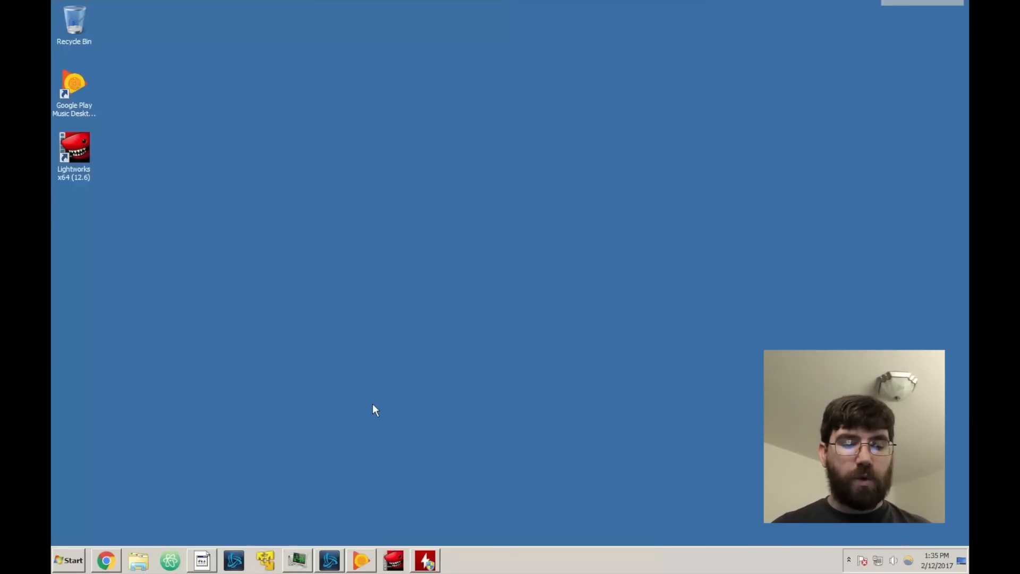
- Launch VMware Workstation 12 Player to its home screen listing the existing virtual machines
left_click(264, 559)
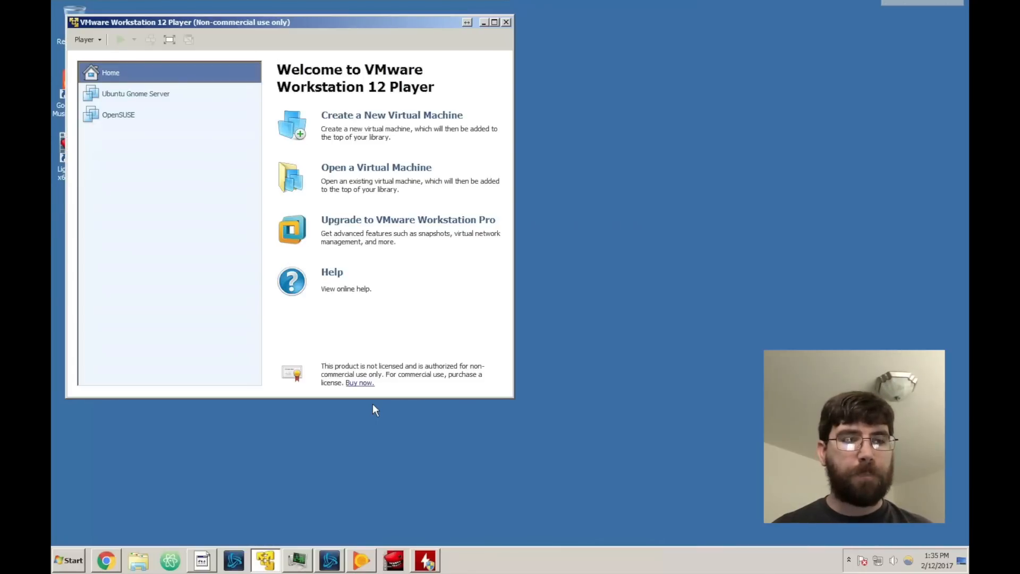
mouse_move(340, 141)
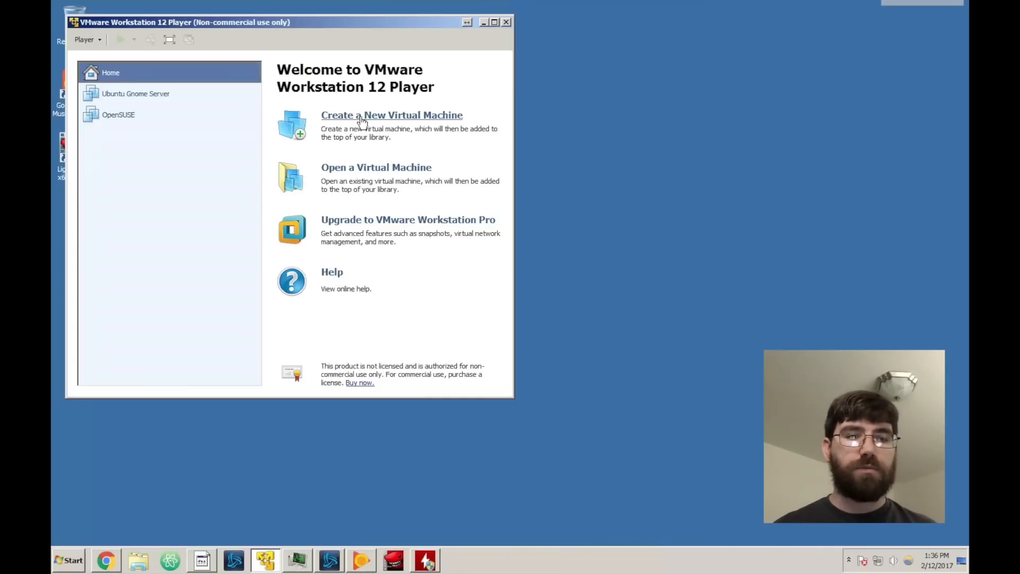
- Begin a new virtual machine and browse to SeaGate (G:) > Alienware 17 Files > ISOs for an installer image
left_click(392, 114)
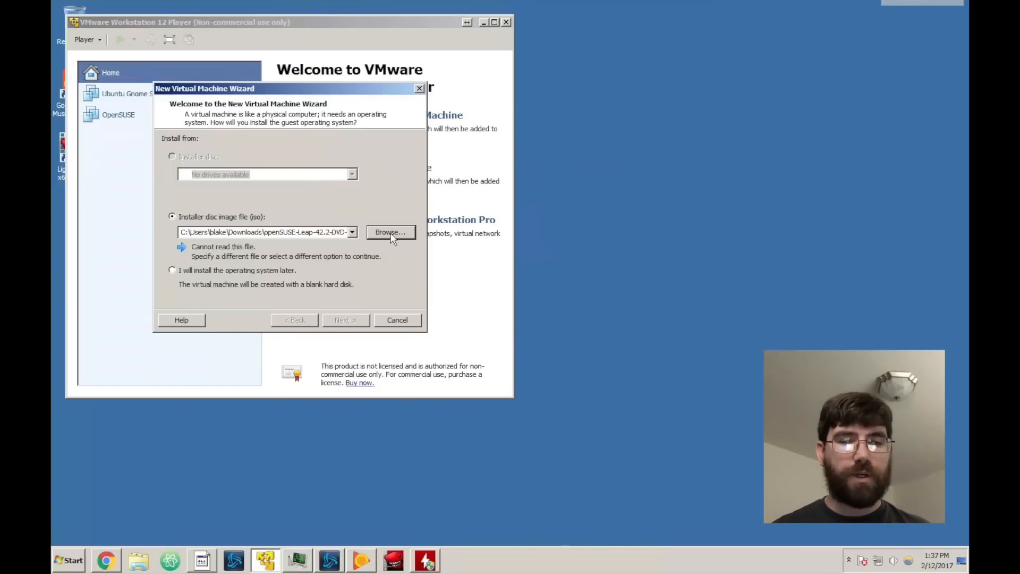
left_click(391, 232)
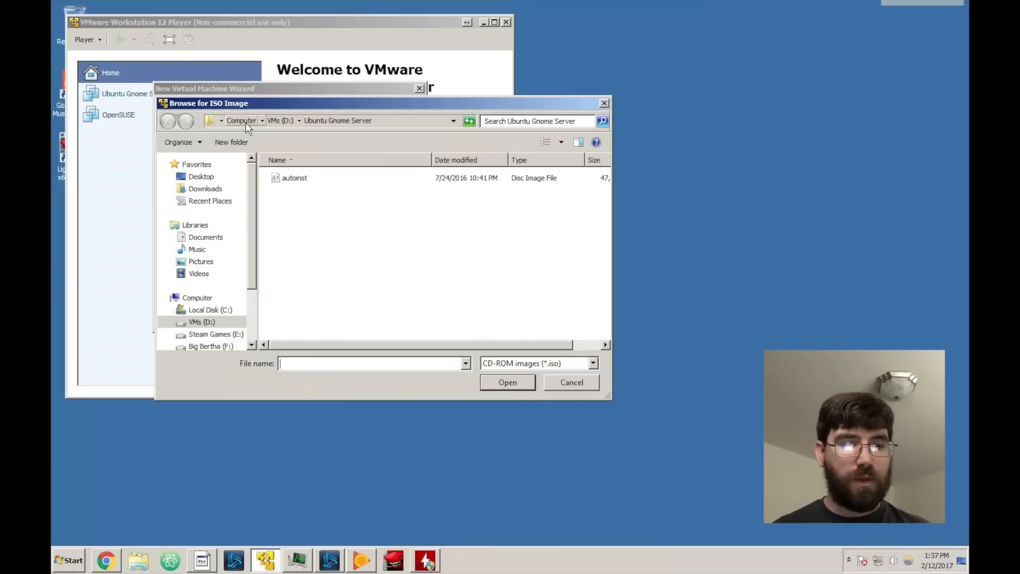
scroll("down", 3)
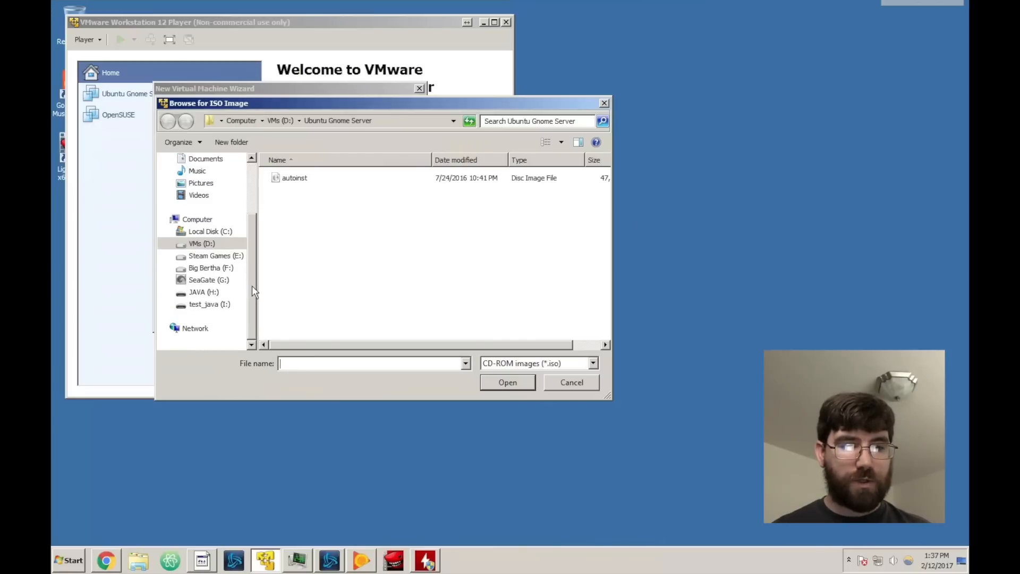
left_click(208, 280)
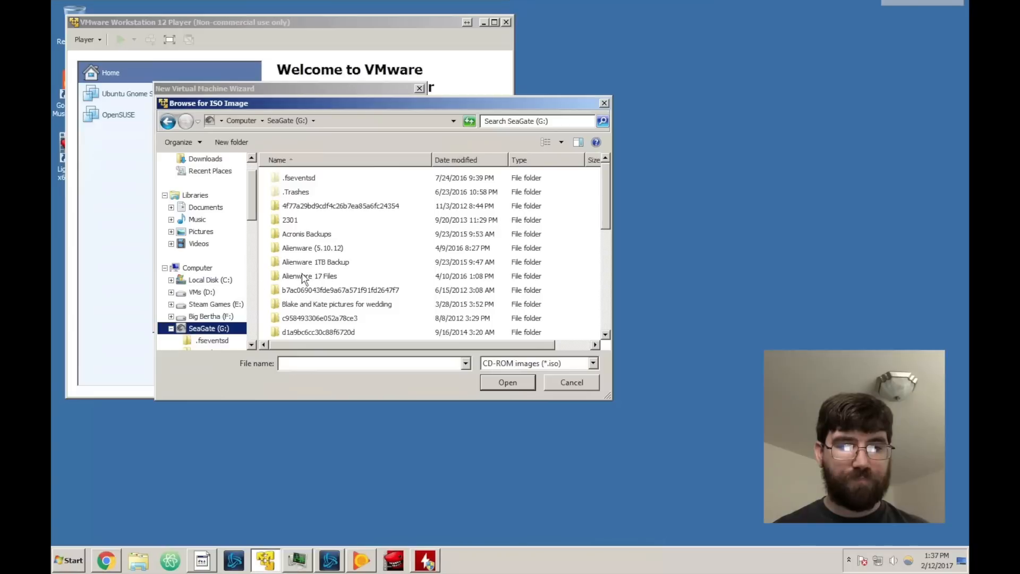
double_click(309, 277)
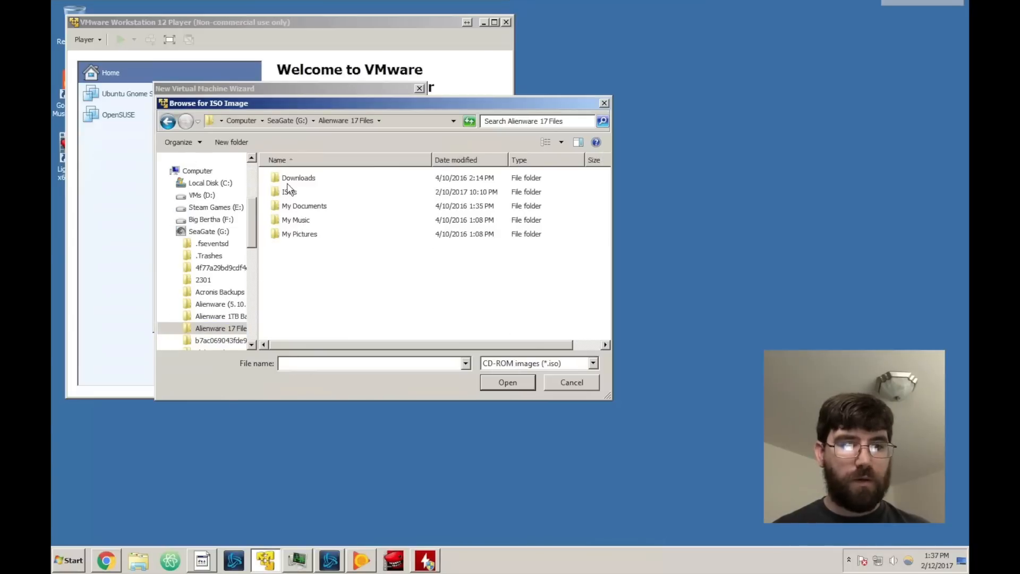
double_click(287, 191)
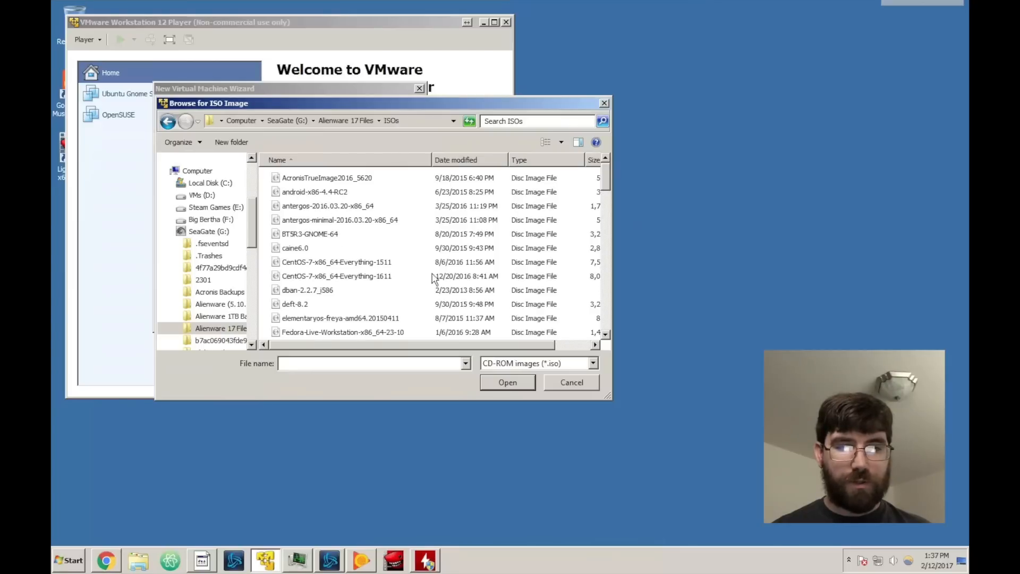
mouse_move(607, 183)
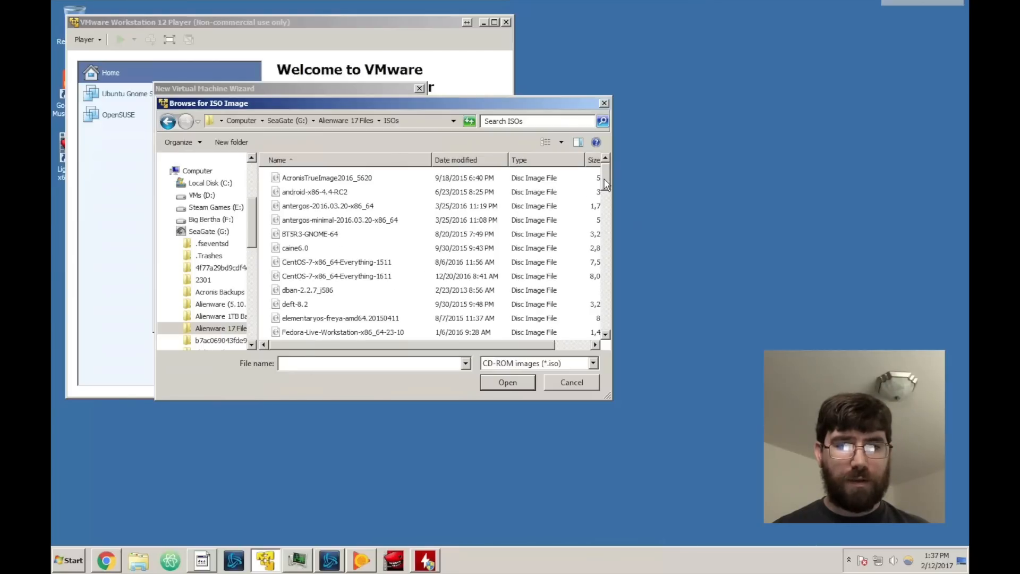
- Select the ubuntu-gnome-16.10-desktop-amd64 disc image in the ISOs folder
scroll("down", 3)
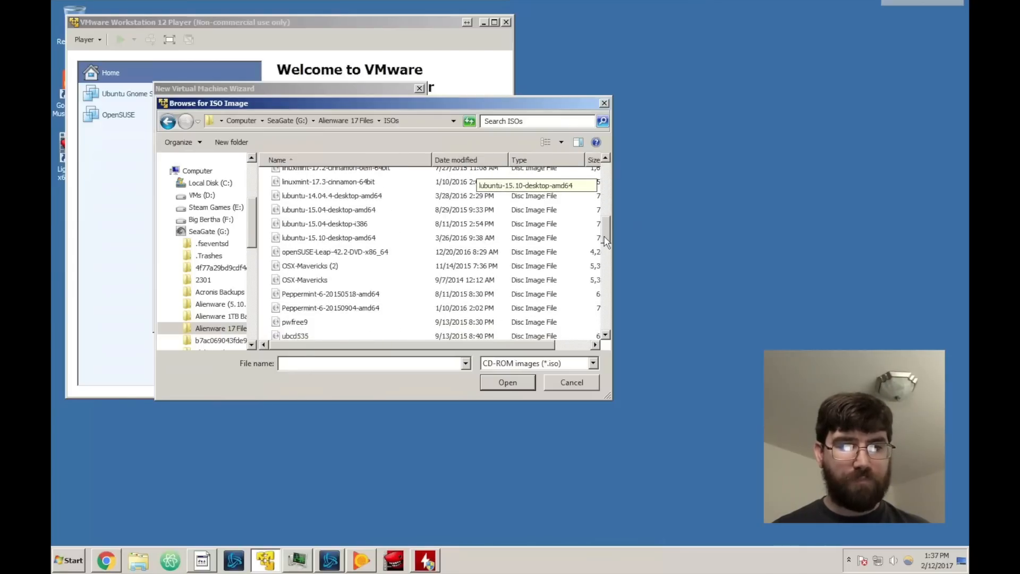
scroll("down", 3)
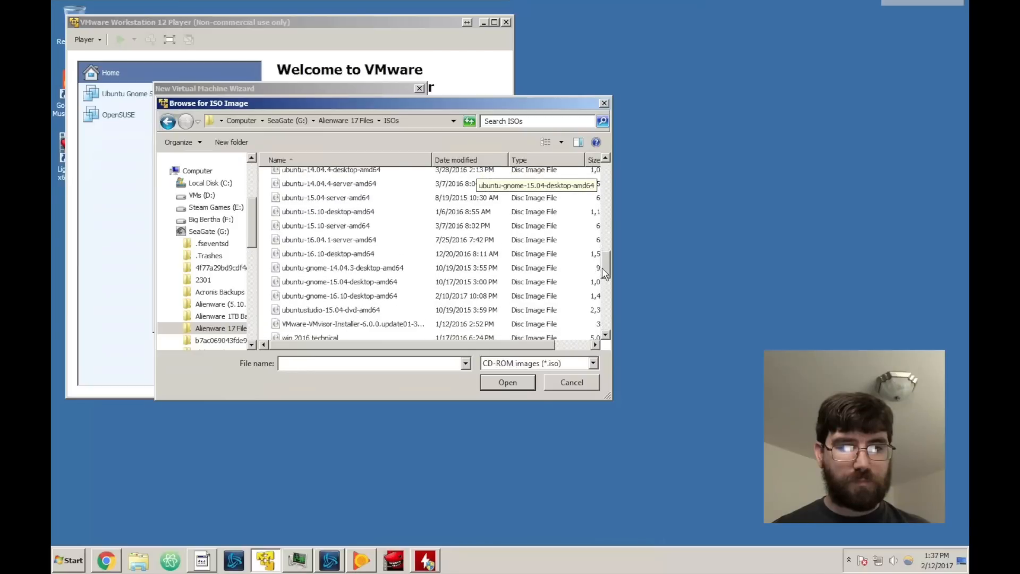
scroll("down", 3)
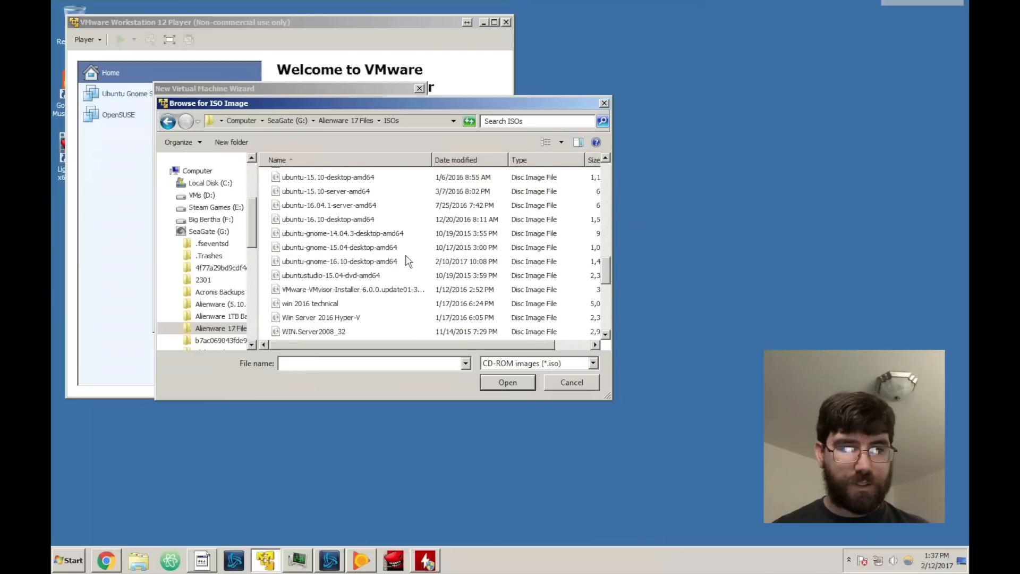
left_click(338, 262)
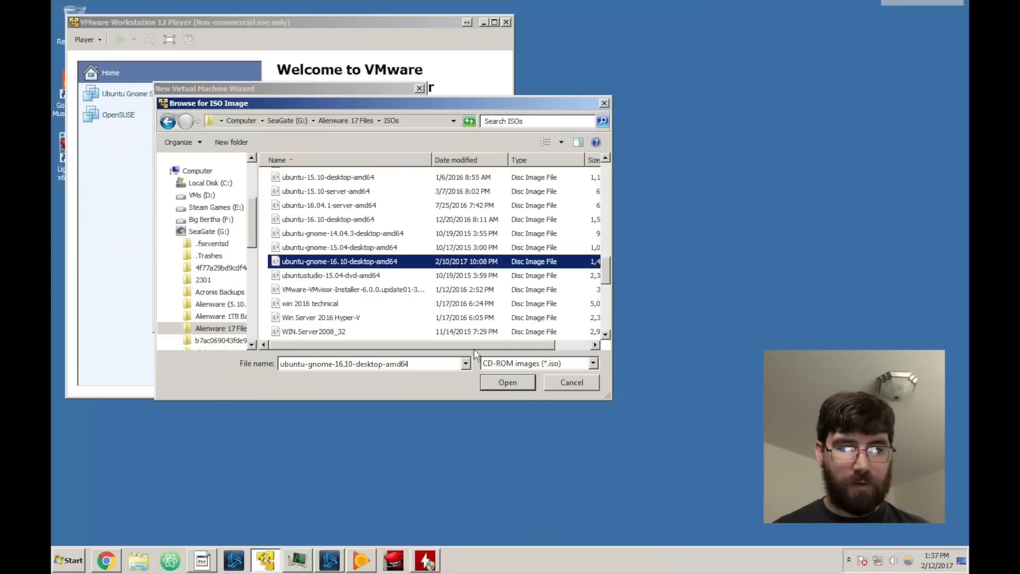
- Use the chosen image and enter the Linux account as Blake Smith, user name blake, with a password
left_click(508, 382)
type("B")
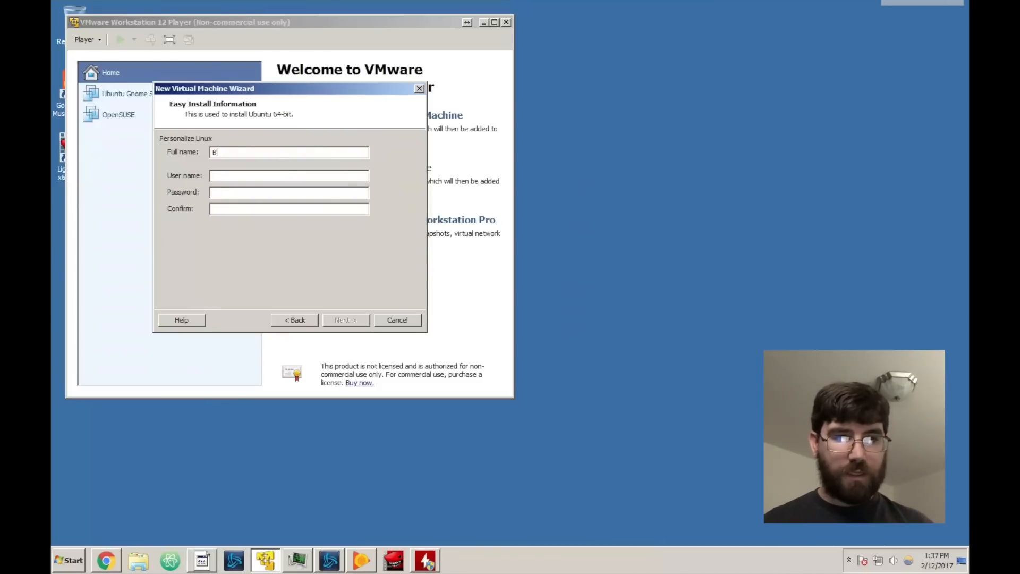
type("lake Smith")
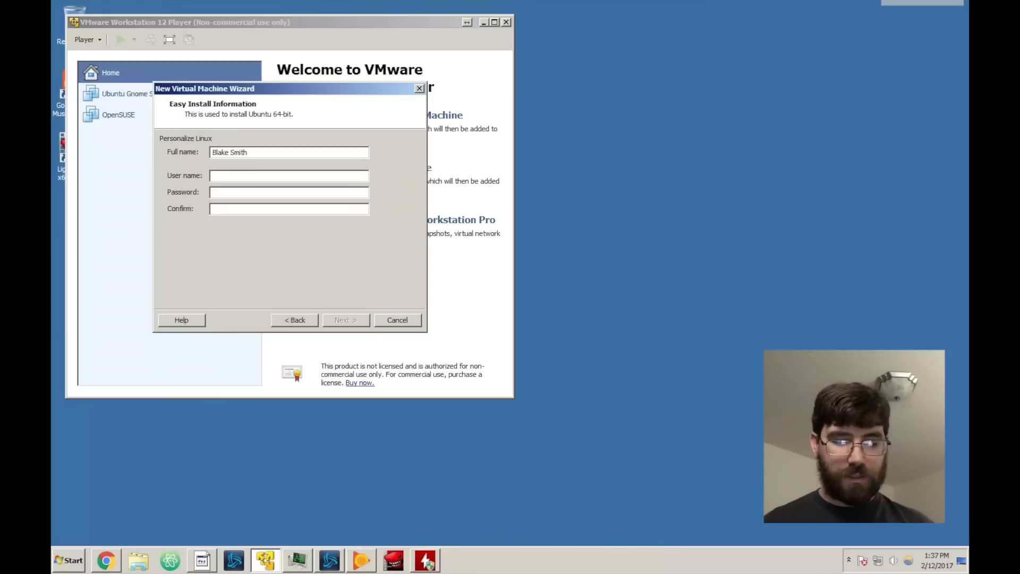
type("blake")
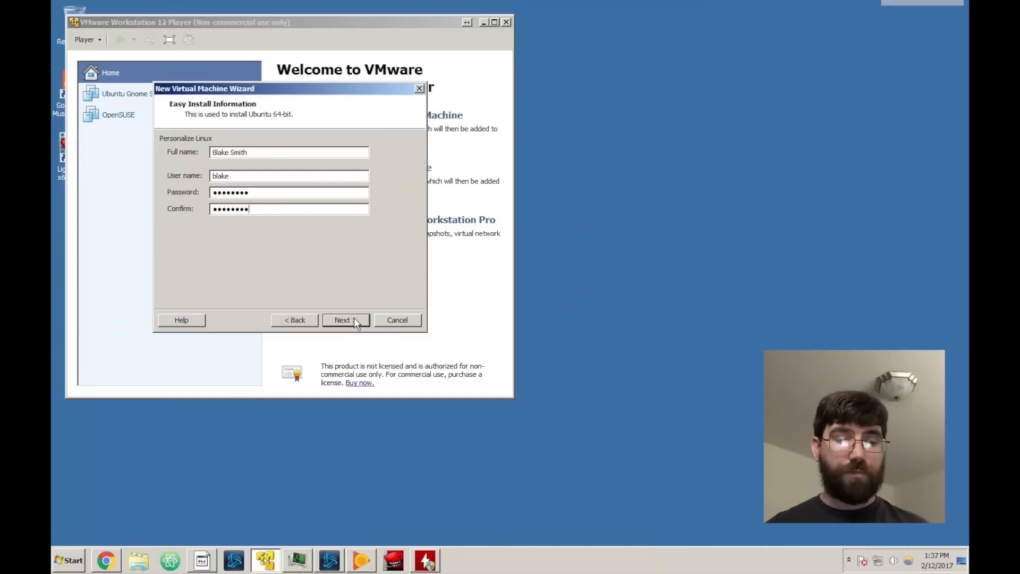
left_click(347, 320)
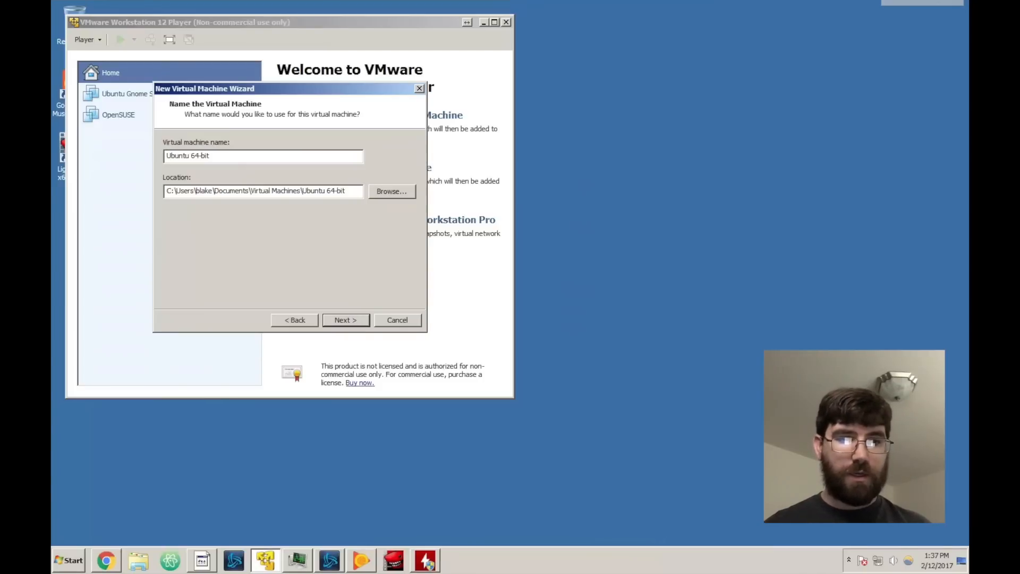
- Name the machine Ubuntu Gnome 16.10, keep the 20 GB disk, and reach the summary
type("Ubuntu Gnome 16.10")
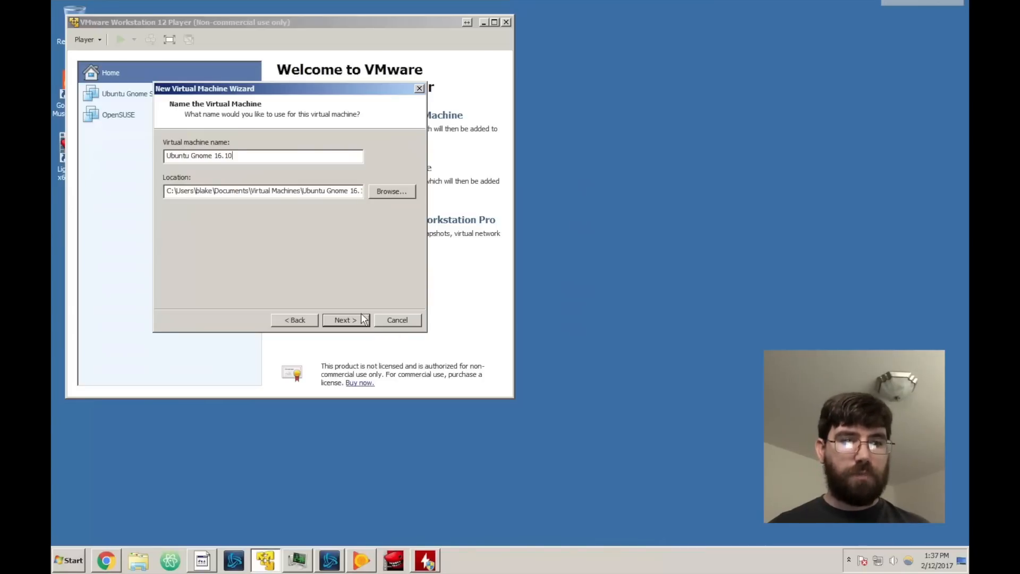
left_click(346, 320)
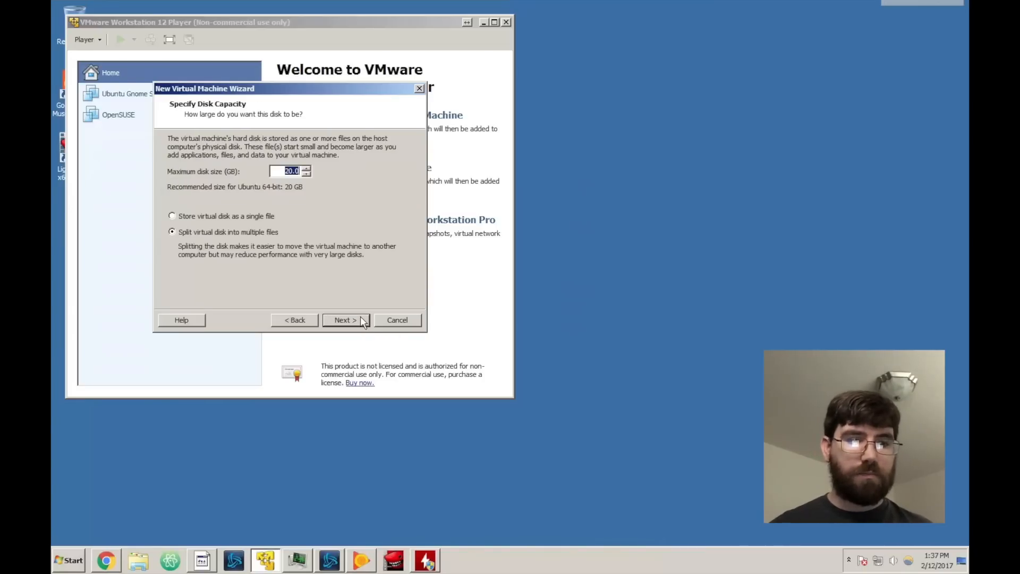
left_click(347, 320)
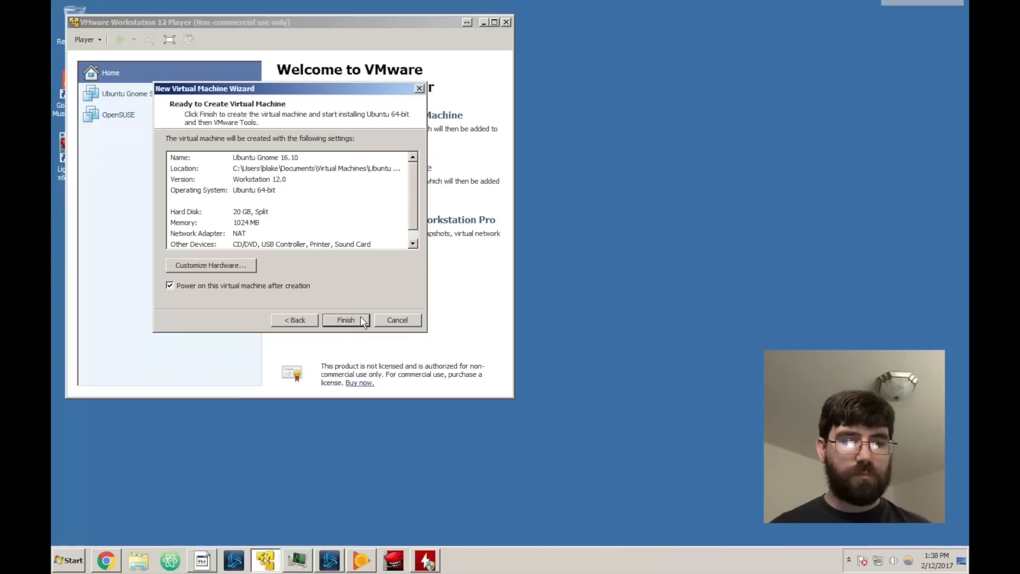
mouse_move(210, 244)
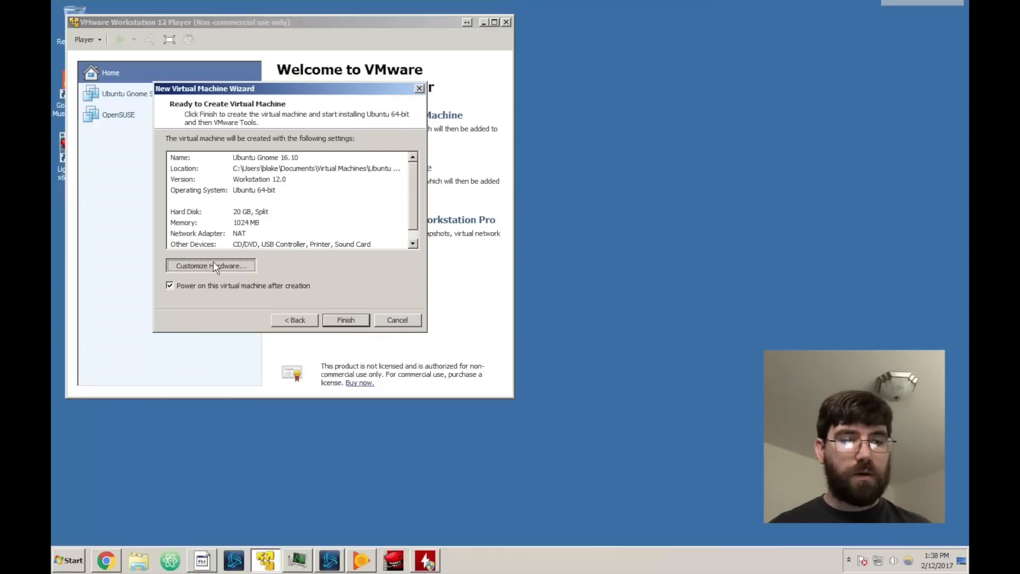
- In Customize Hardware, raise the new machine's memory to 8 GB
left_click(211, 266)
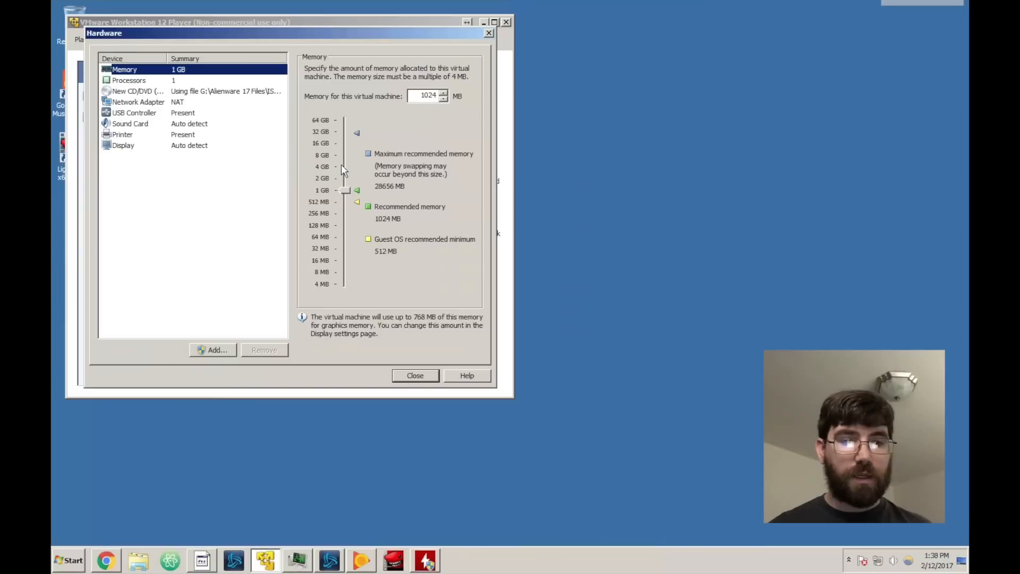
left_click_drag(344, 189, 344, 155)
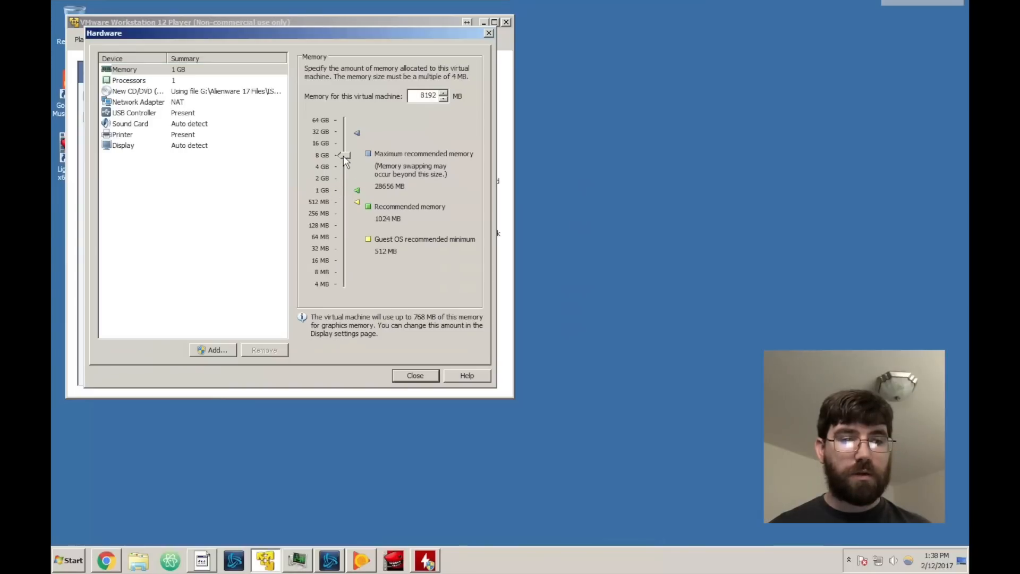
left_click(130, 79)
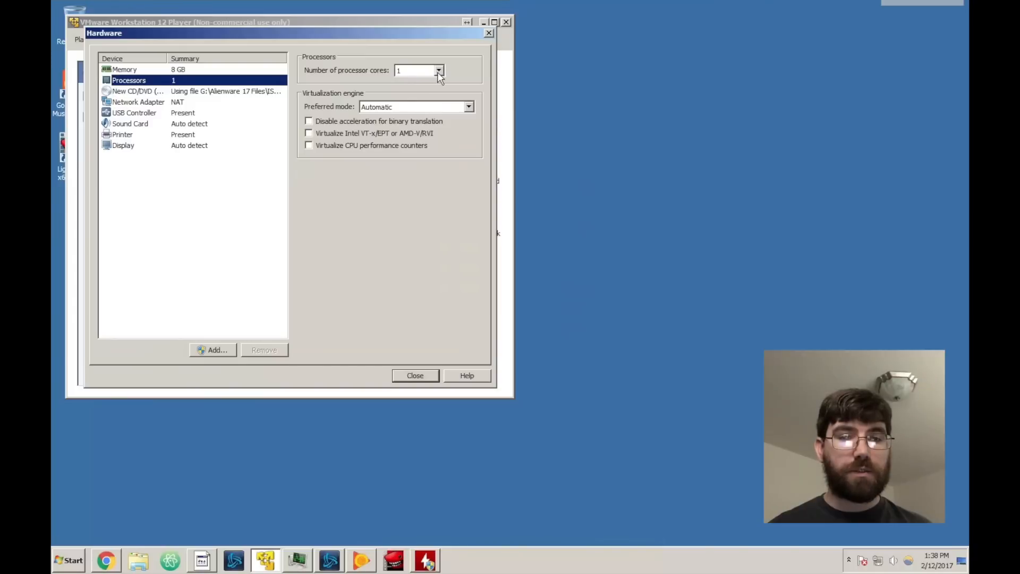
- Give the virtual machine 4 processor cores and confirm the network adapter stays on NAT
left_click(438, 70)
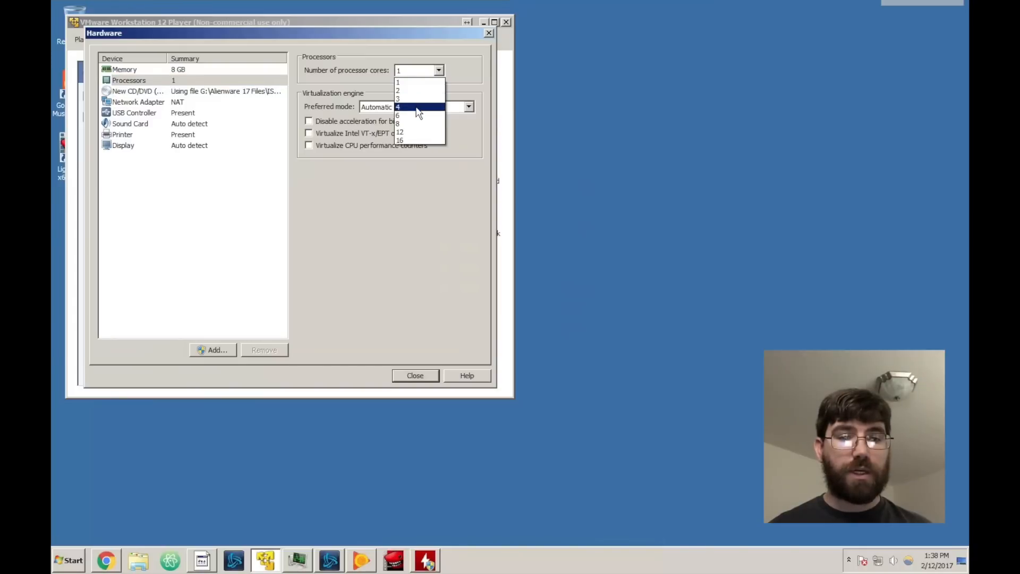
left_click(399, 106)
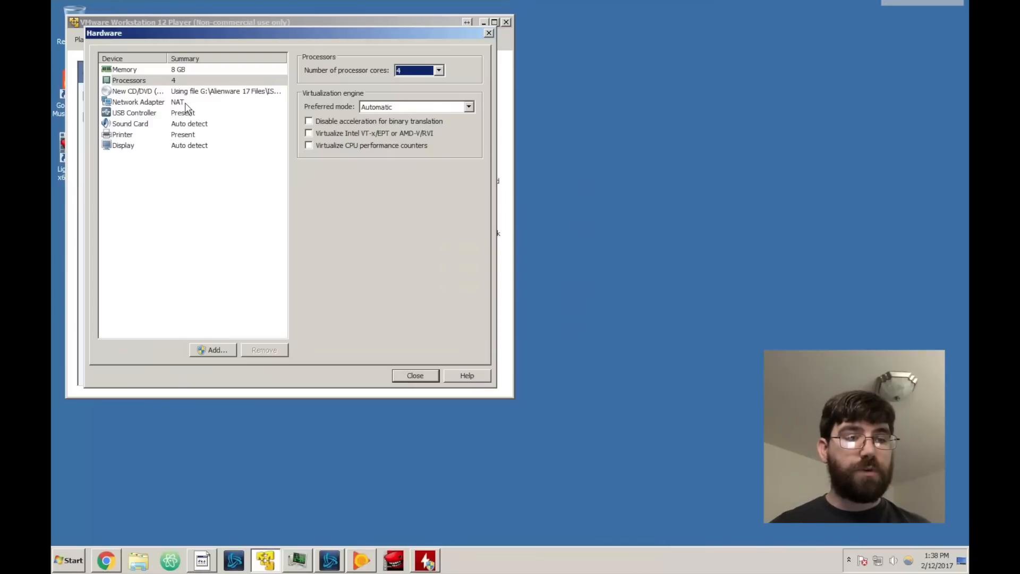
left_click(139, 102)
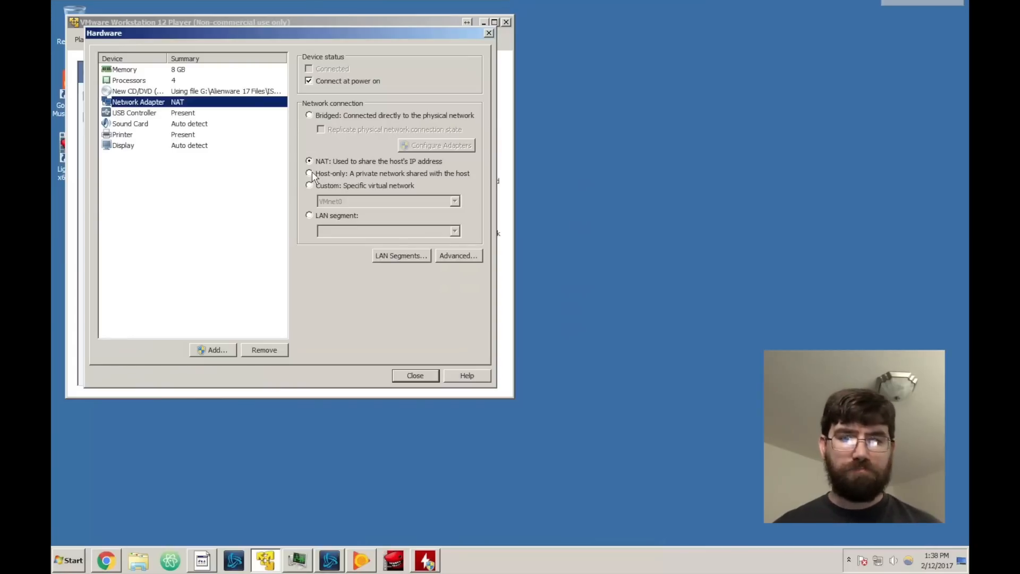
mouse_move(338, 169)
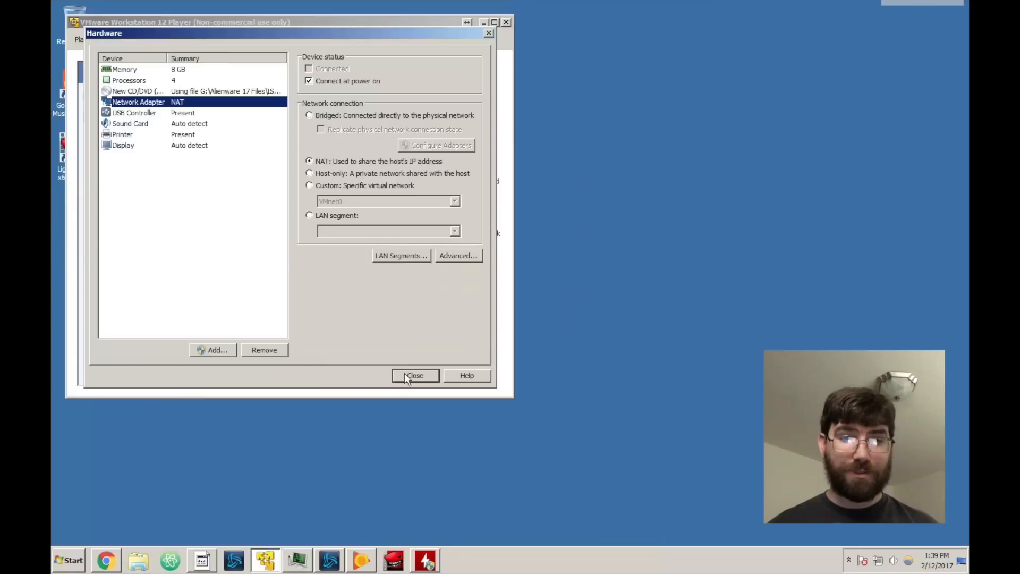
- Finish the wizard to create and power on Ubuntu Gnome 16.10, dismissing the virtual printing warning
left_click(415, 376)
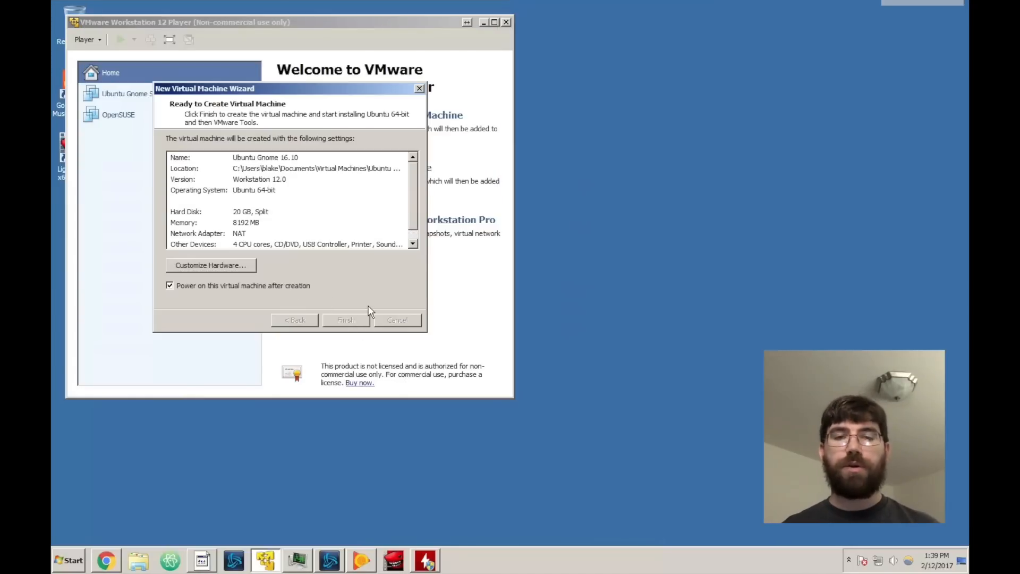
left_click(346, 320)
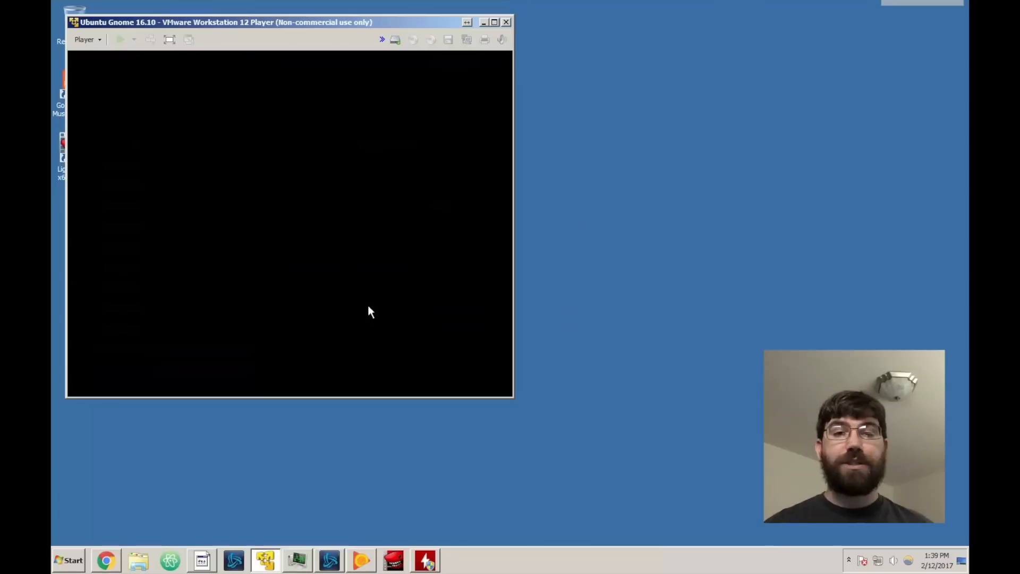
left_click(121, 39)
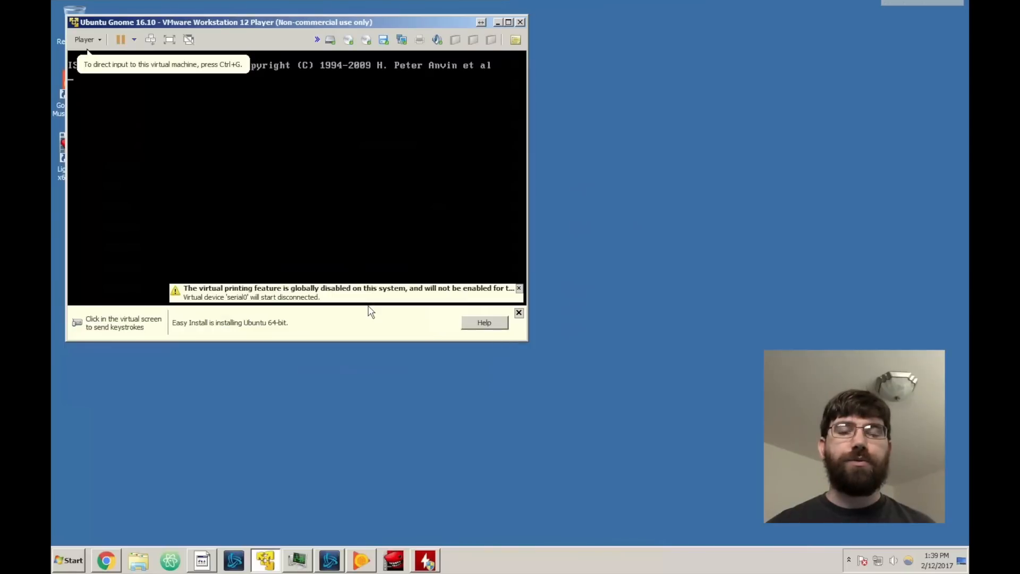
left_click(519, 288)
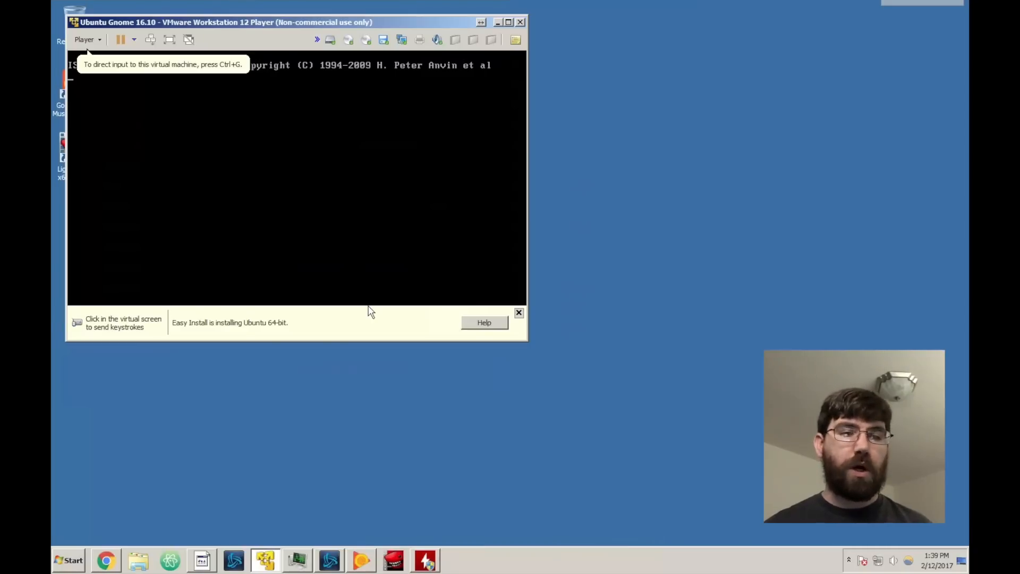
mouse_move(509, 26)
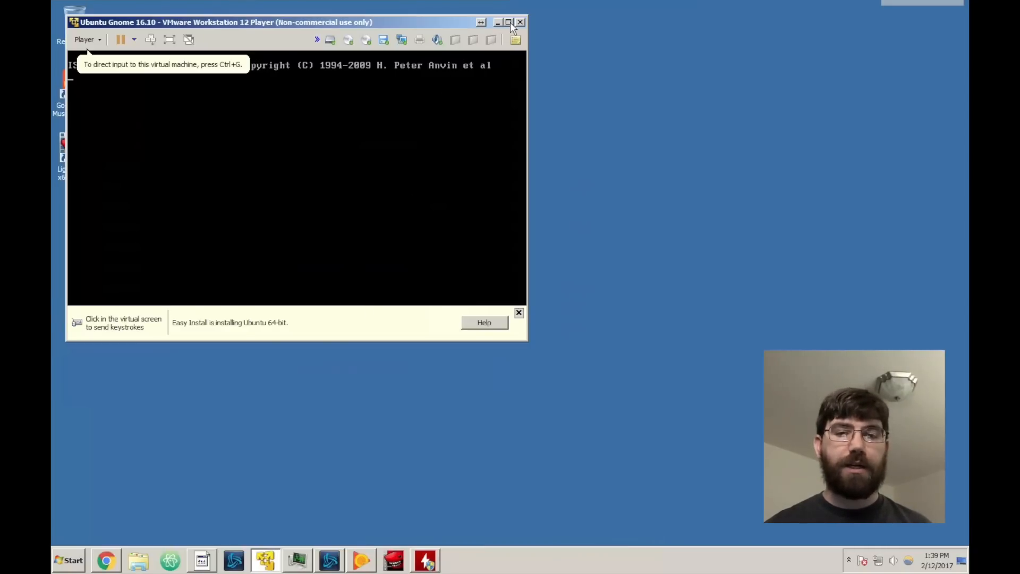
- Maximize the VM window and let it boot to the Ubuntu GNOME installer Welcome screen
left_click(506, 21)
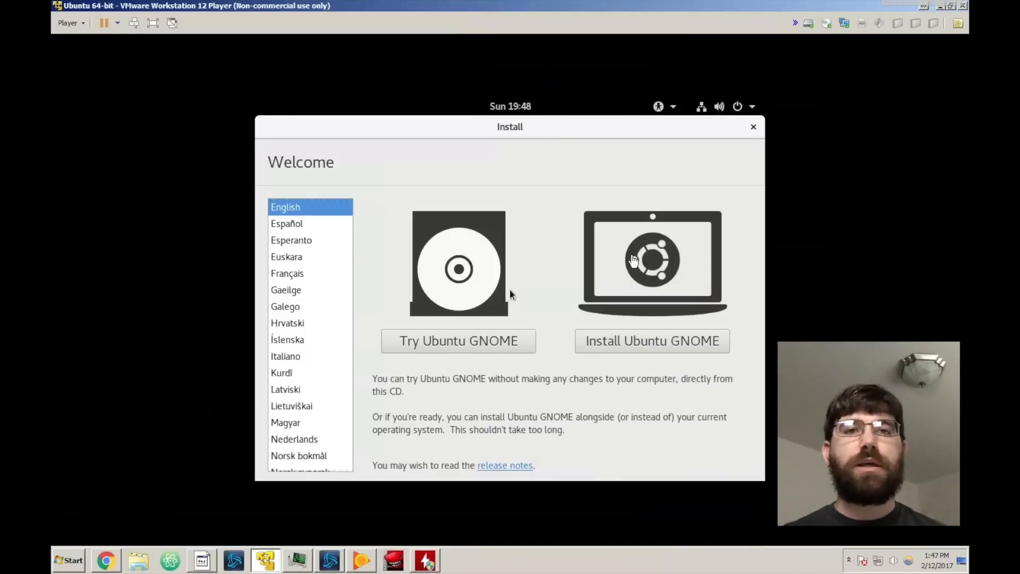
mouse_move(716, 312)
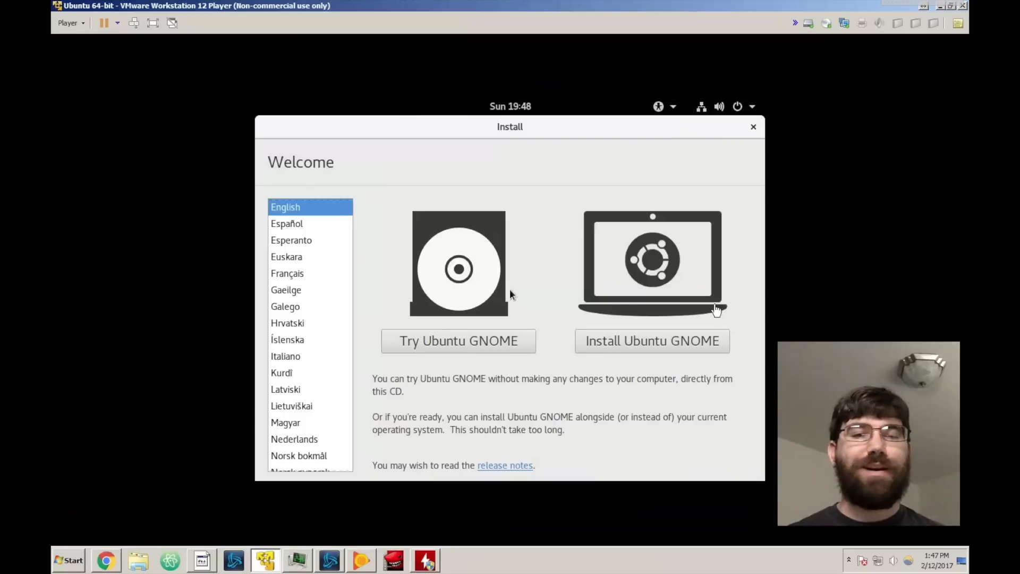
mouse_move(674, 345)
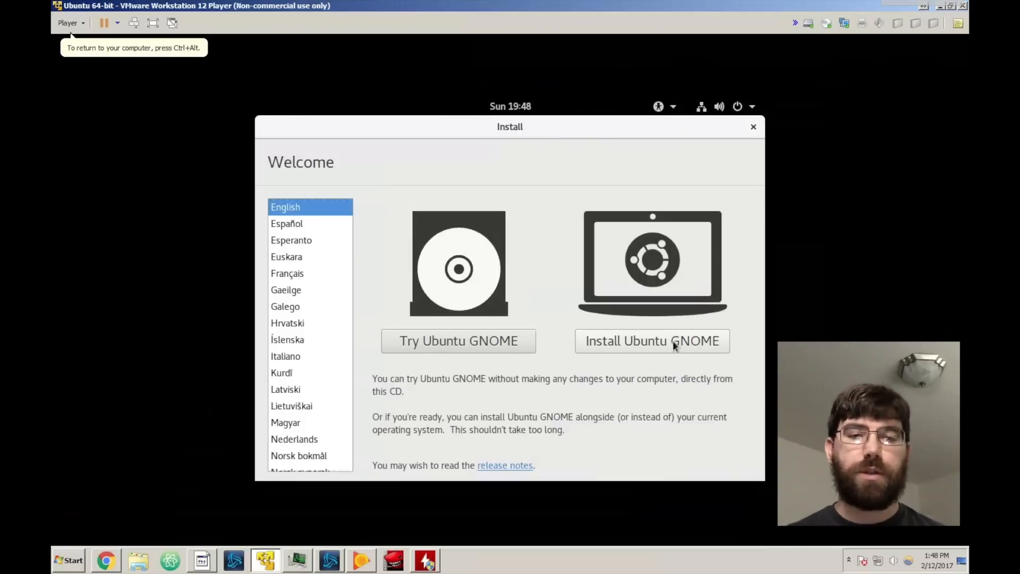
mouse_move(393, 255)
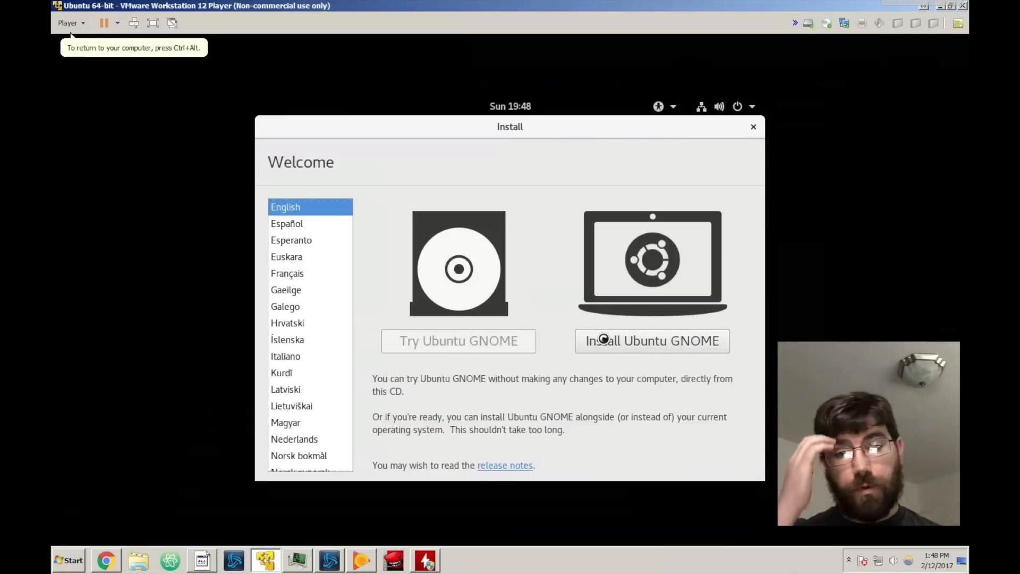
- Choose Install Ubuntu GNOME in English on the Welcome screen
left_click(653, 341)
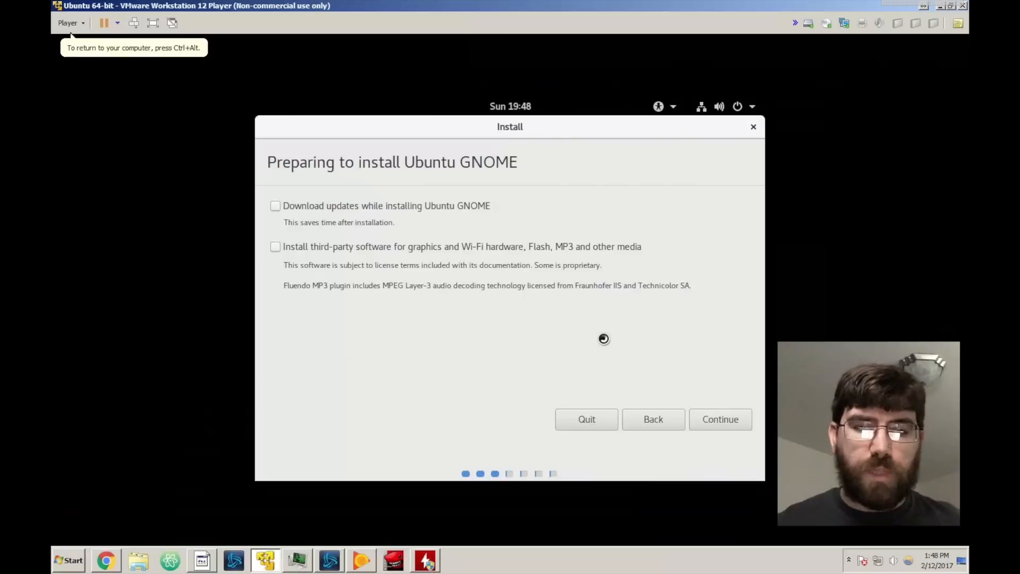
mouse_move(606, 344)
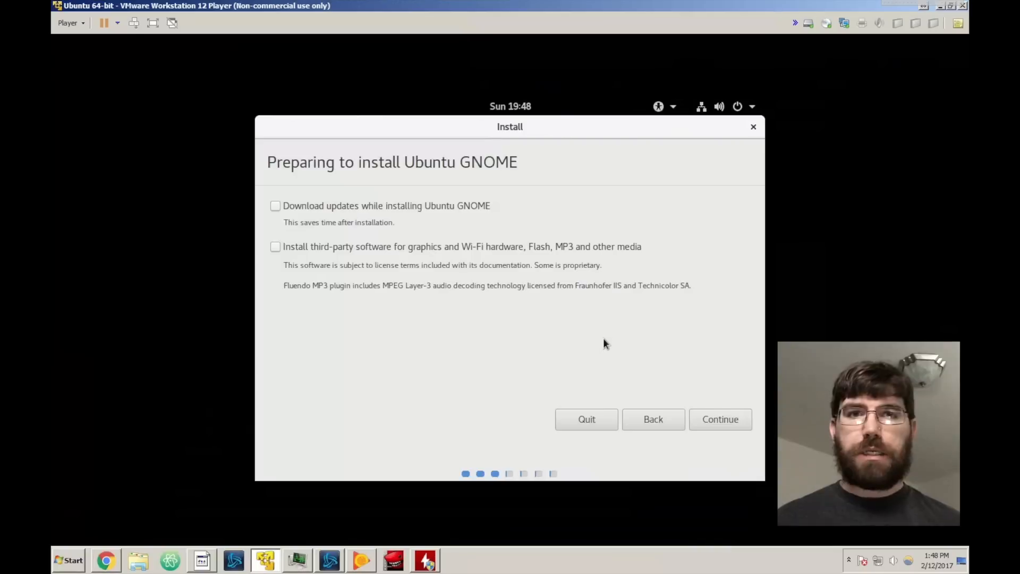
mouse_move(320, 217)
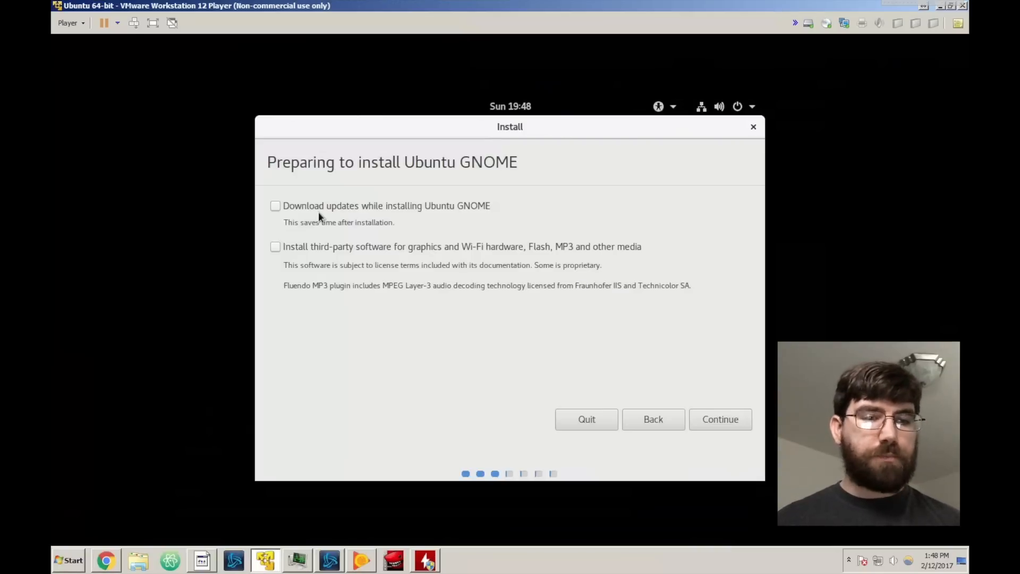
- Enable downloading updates and third-party graphics, Wi-Fi and media software, then continue
left_click(275, 206)
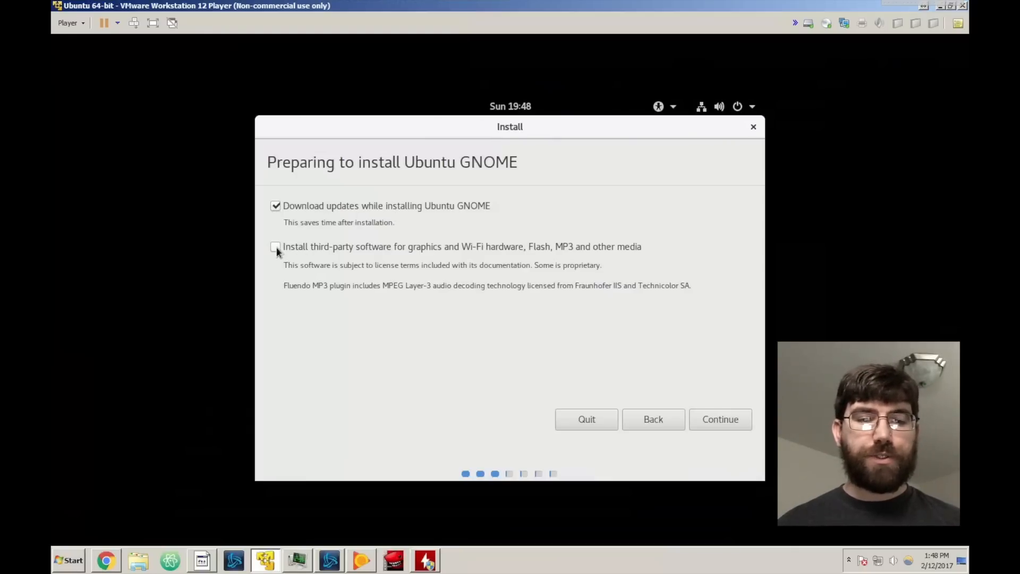
left_click(276, 247)
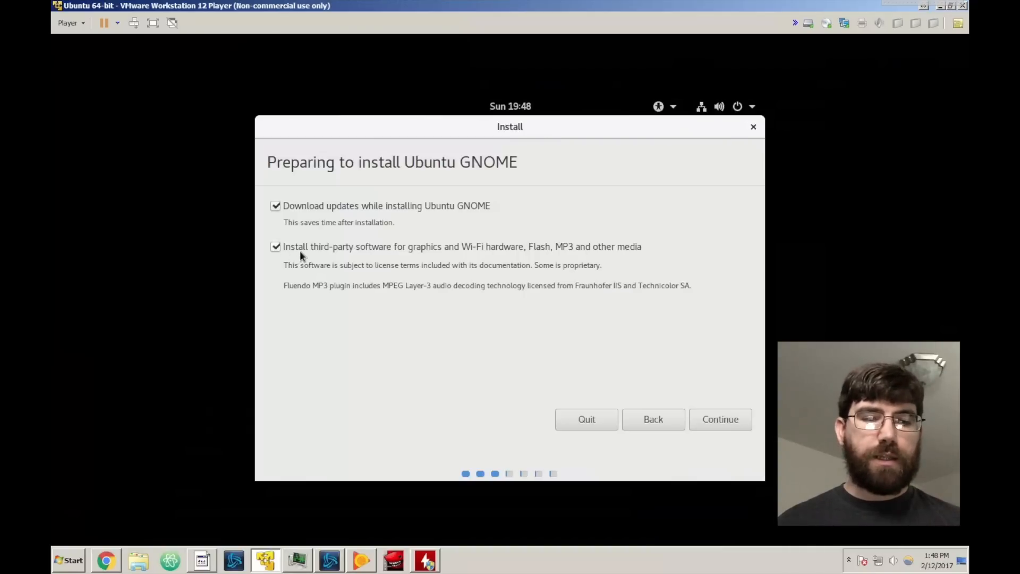
mouse_move(325, 258)
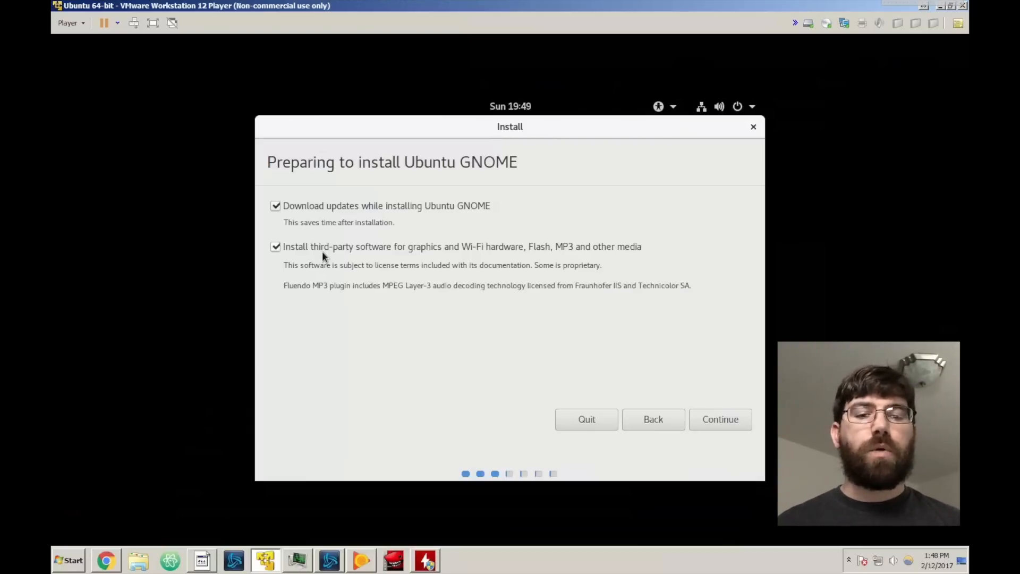
mouse_move(386, 344)
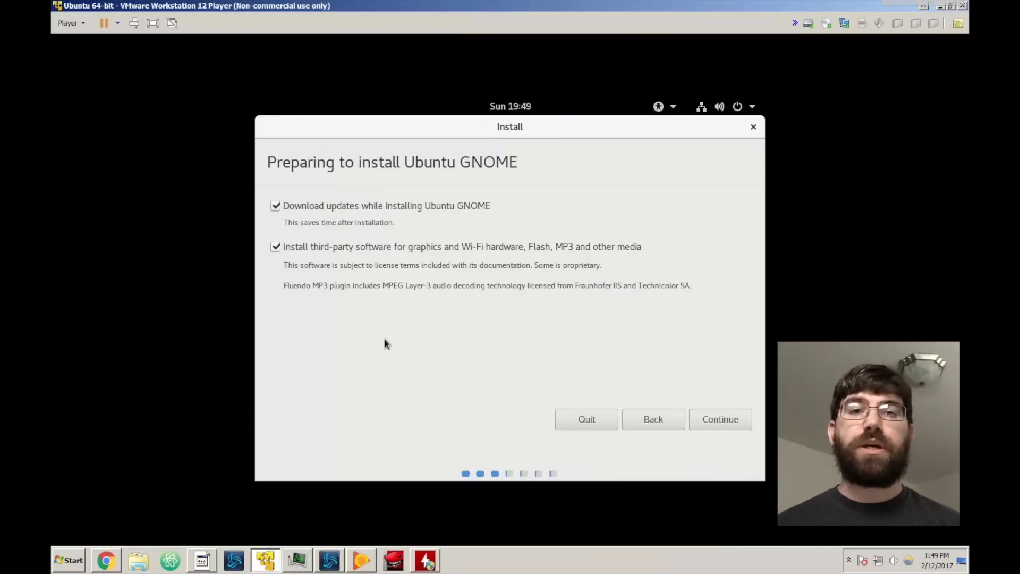
mouse_move(435, 307)
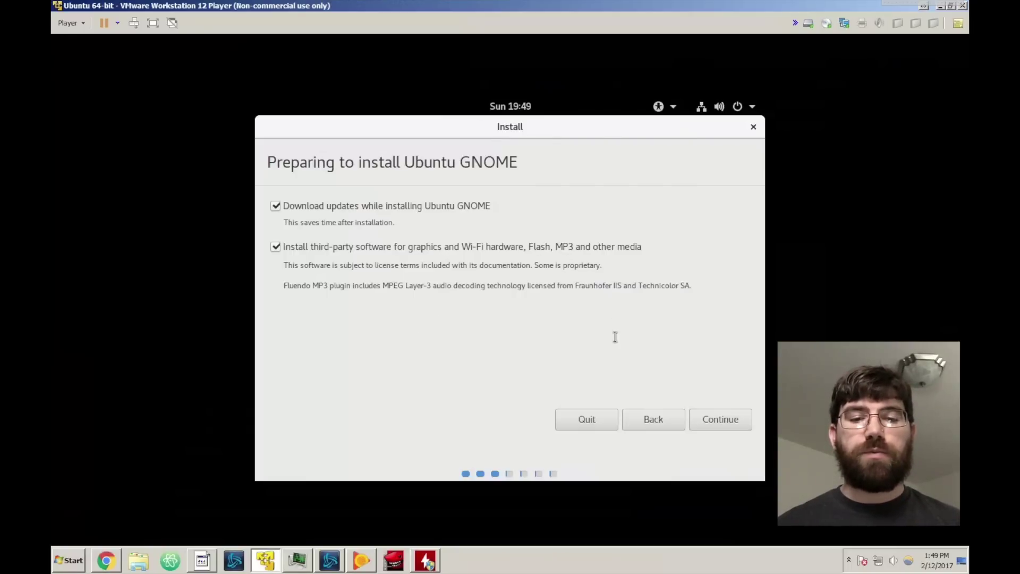
mouse_move(617, 342)
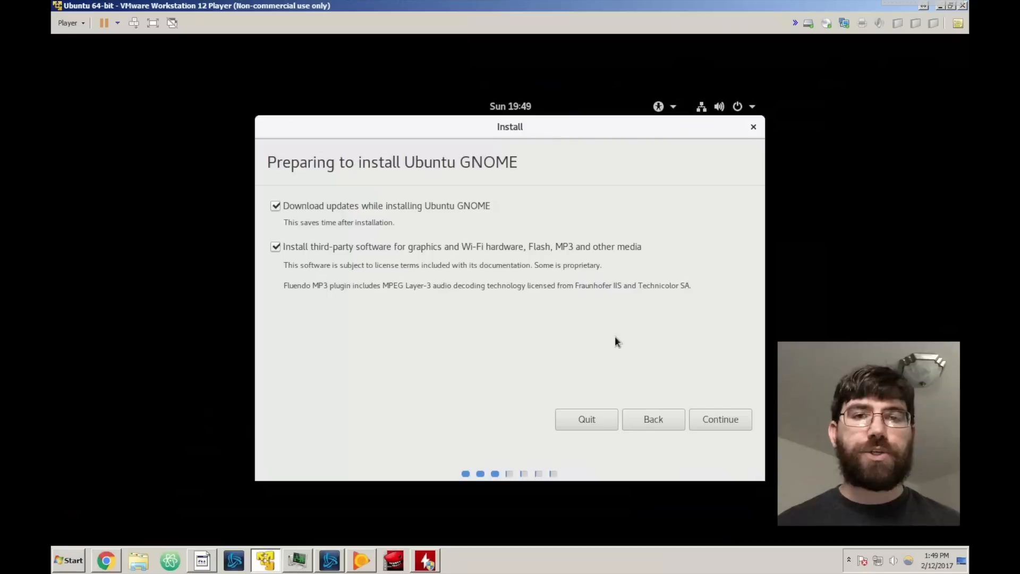
mouse_move(669, 379)
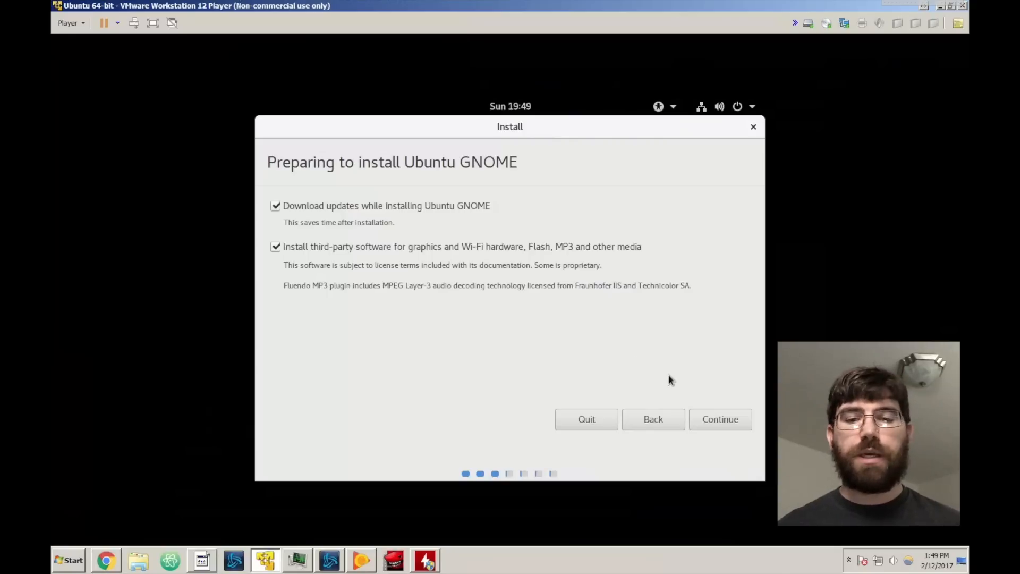
left_click(720, 420)
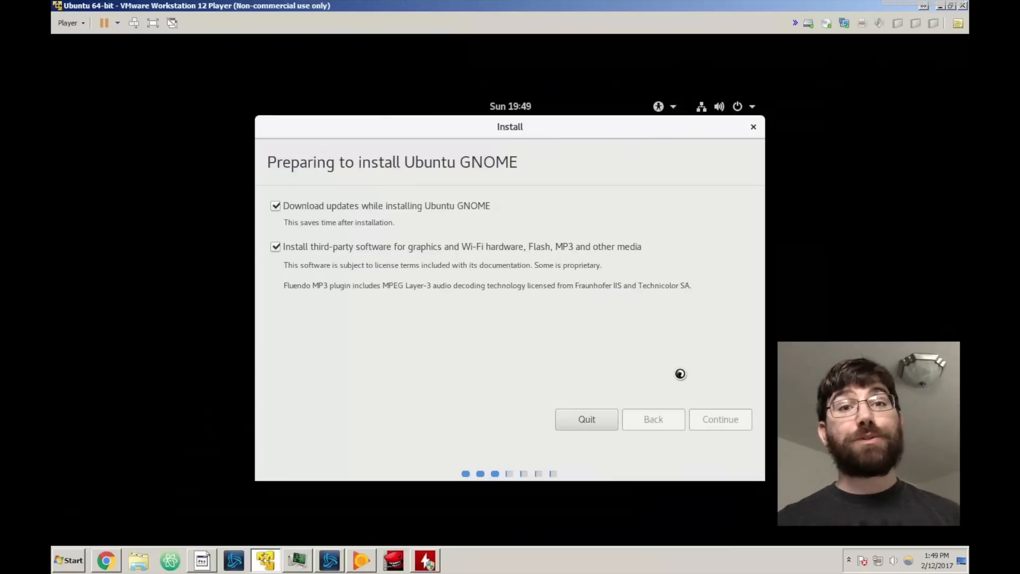
- Continue to the Installation type page with 'Erase disk and install Ubuntu GNOME' selected
left_click(720, 419)
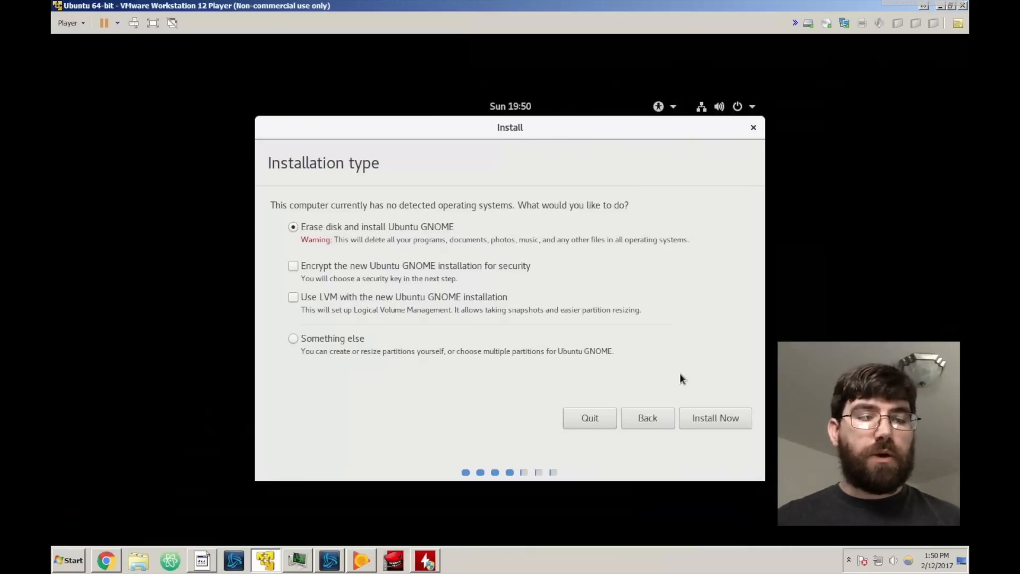
mouse_move(452, 291)
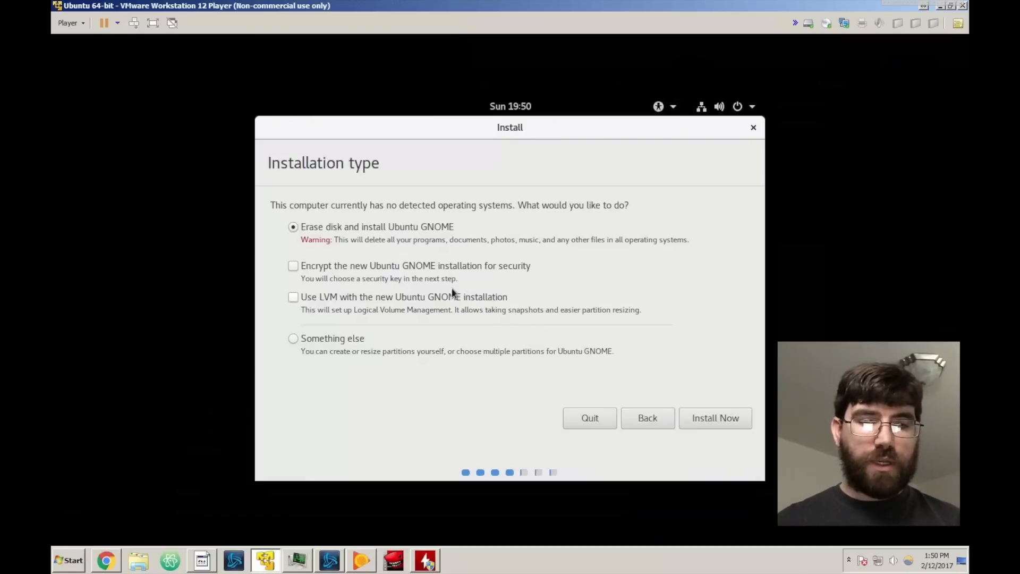
mouse_move(477, 278)
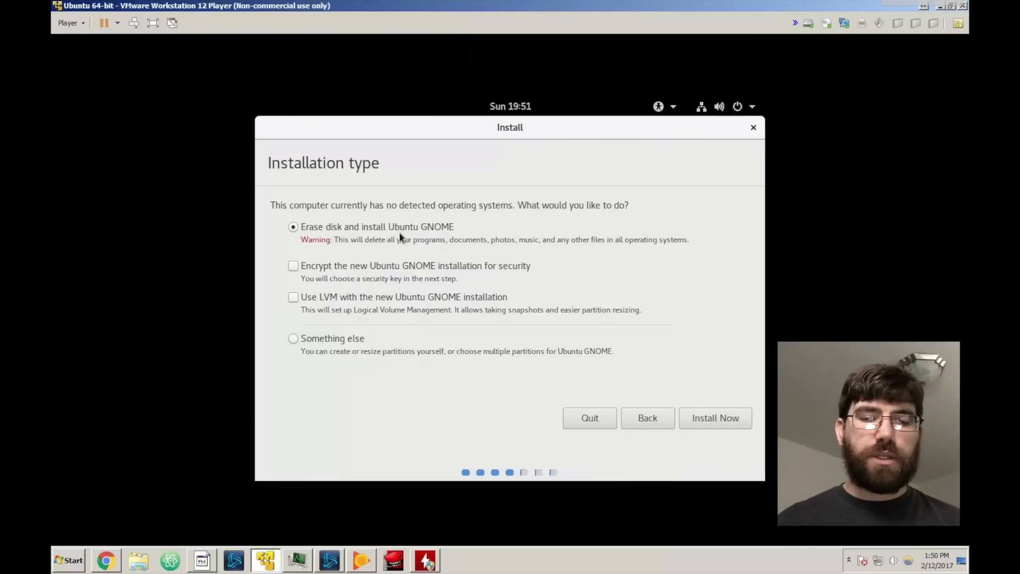
mouse_move(713, 410)
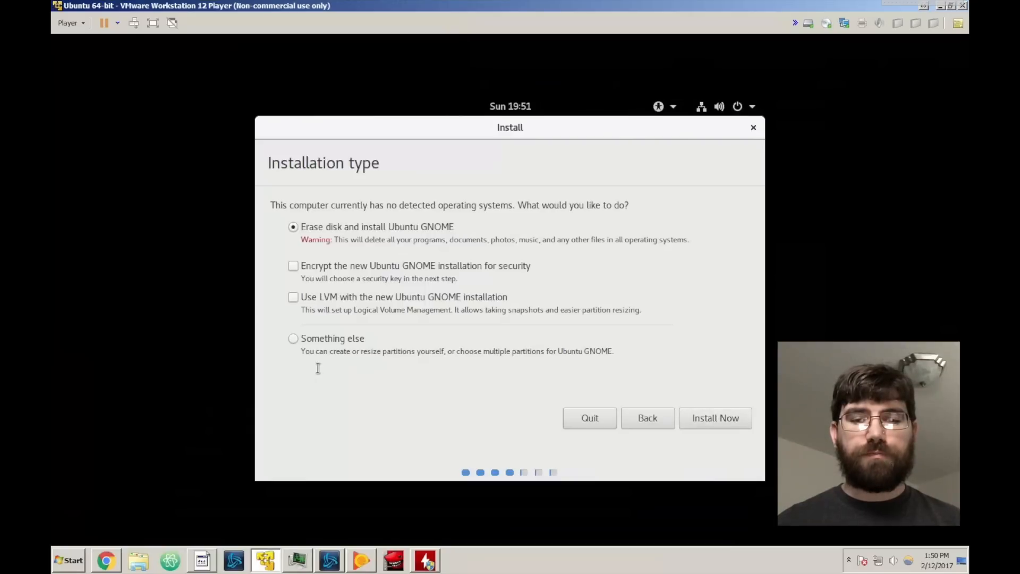
mouse_move(313, 371)
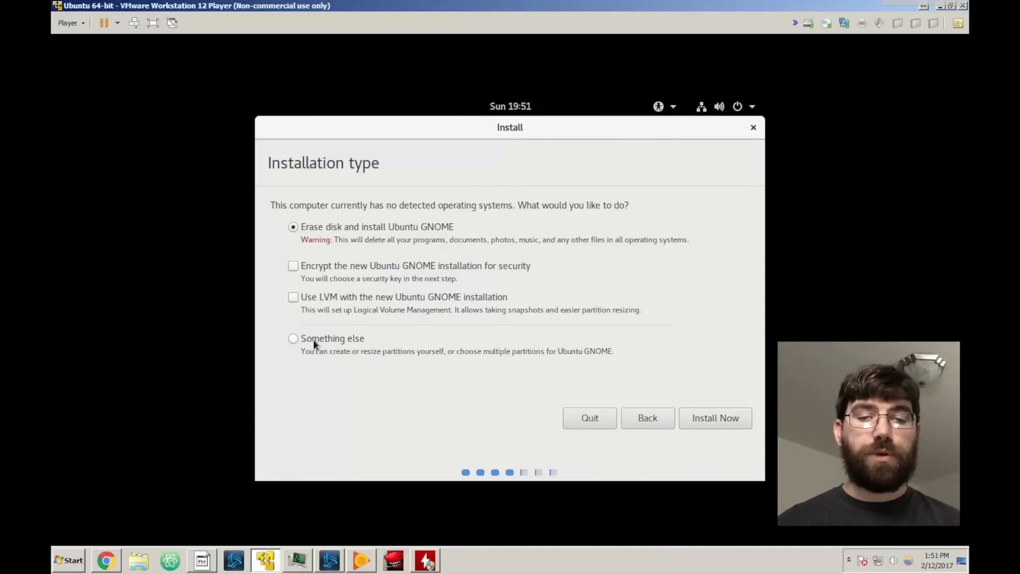
mouse_move(668, 408)
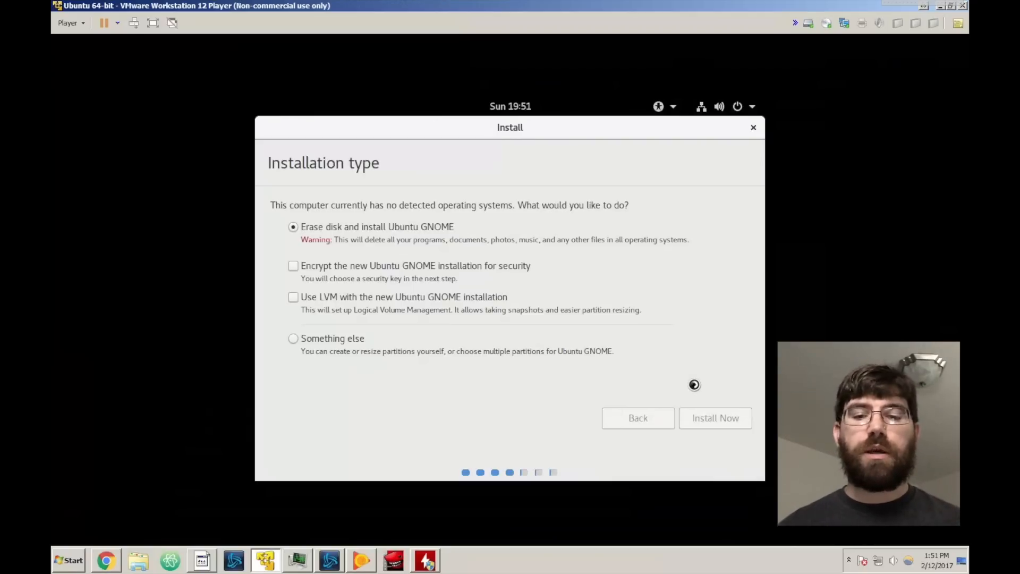
- Start the erase-and-install, approve writing partitions to disk, and reach 'Where are you?' set to Chicago
left_click(716, 419)
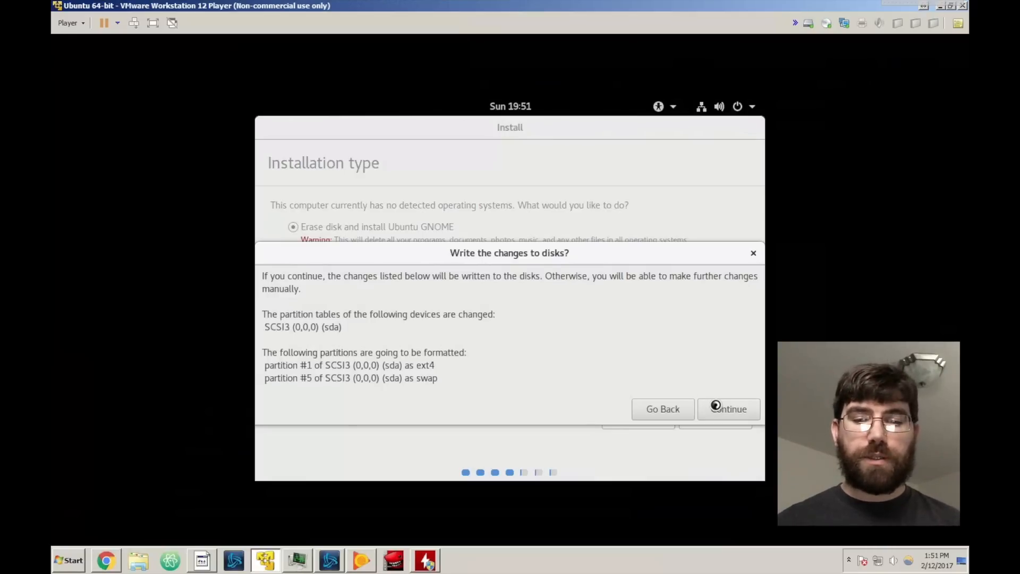
left_click(663, 410)
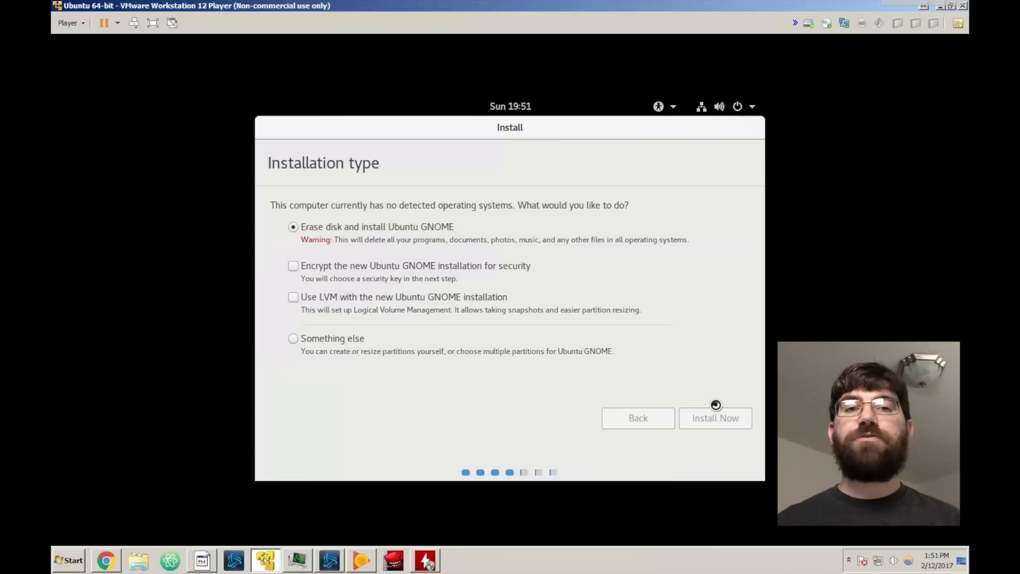
left_click(715, 417)
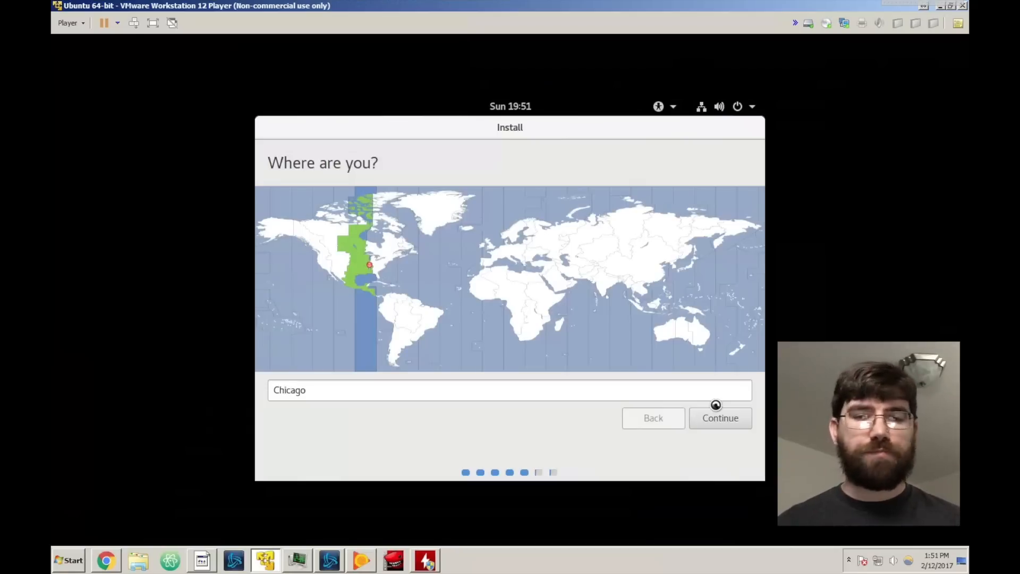
mouse_move(515, 343)
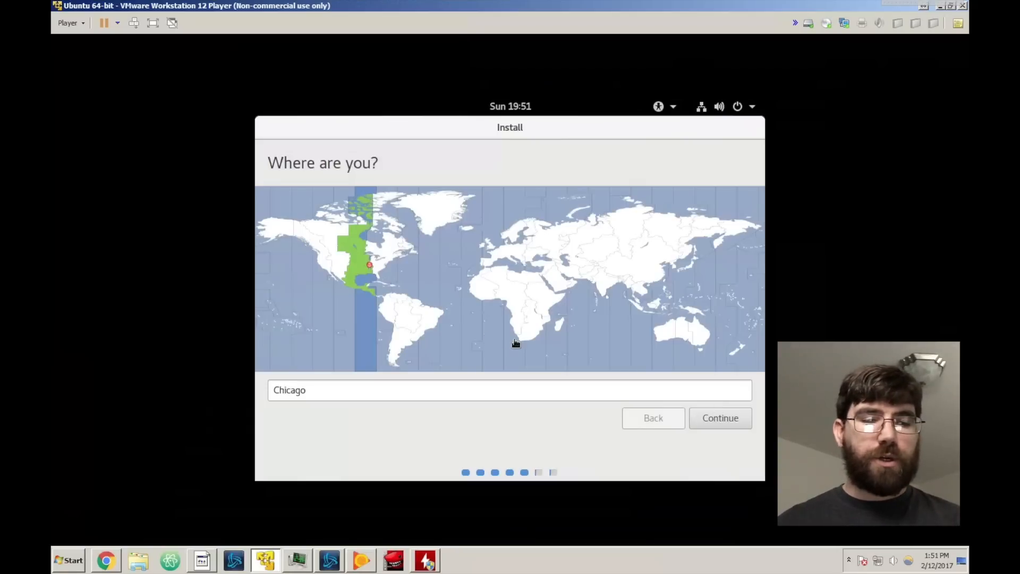
- Accept Chicago as the location and English (US) as the keyboard layout
left_click(721, 419)
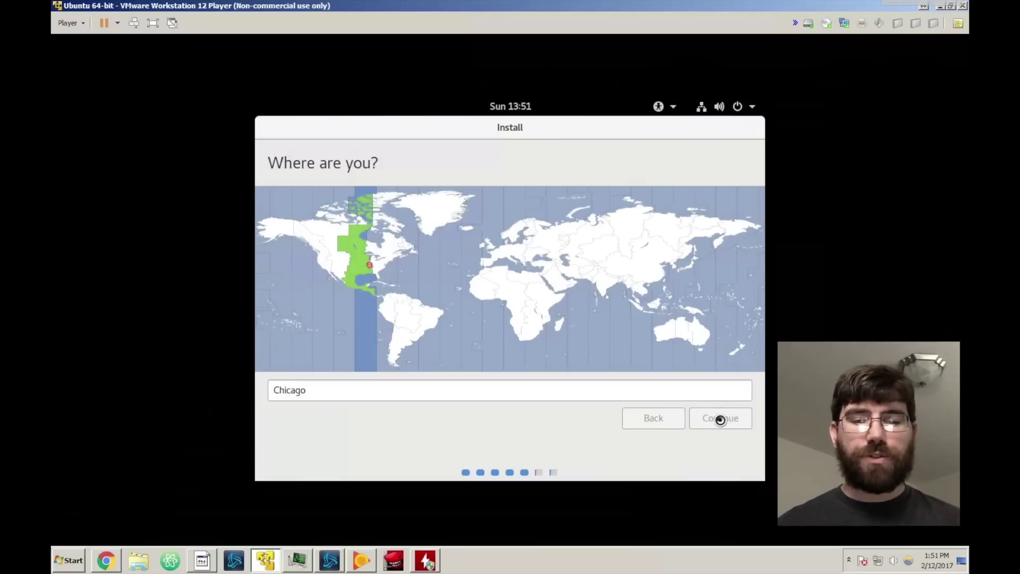
left_click(720, 418)
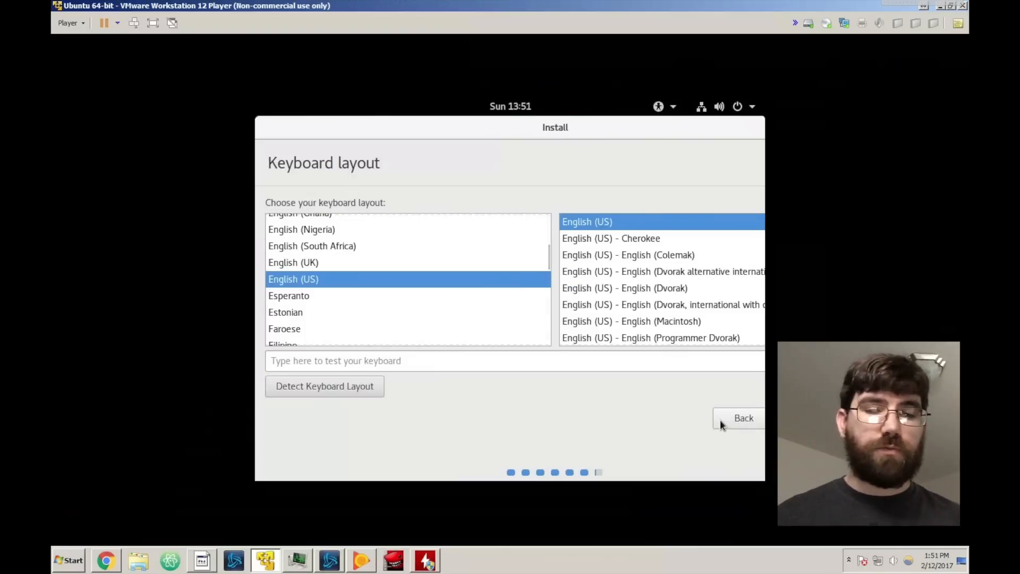
mouse_move(627, 300)
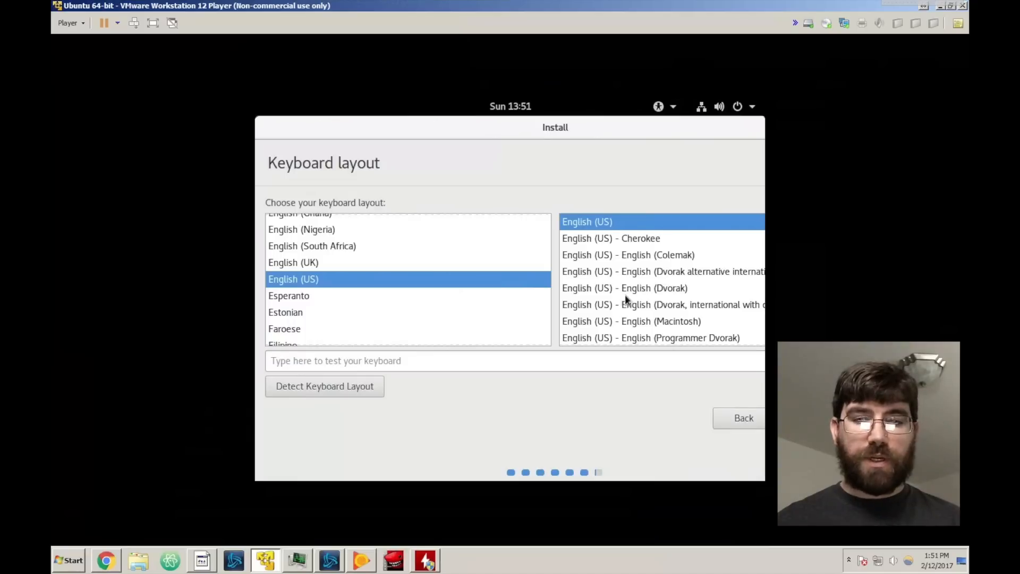
mouse_move(589, 211)
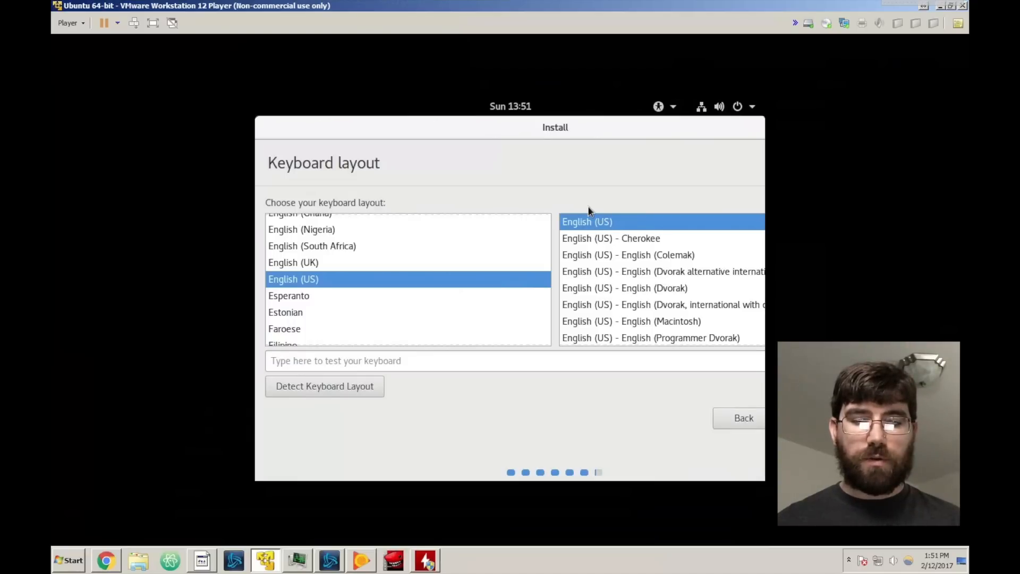
mouse_move(548, 129)
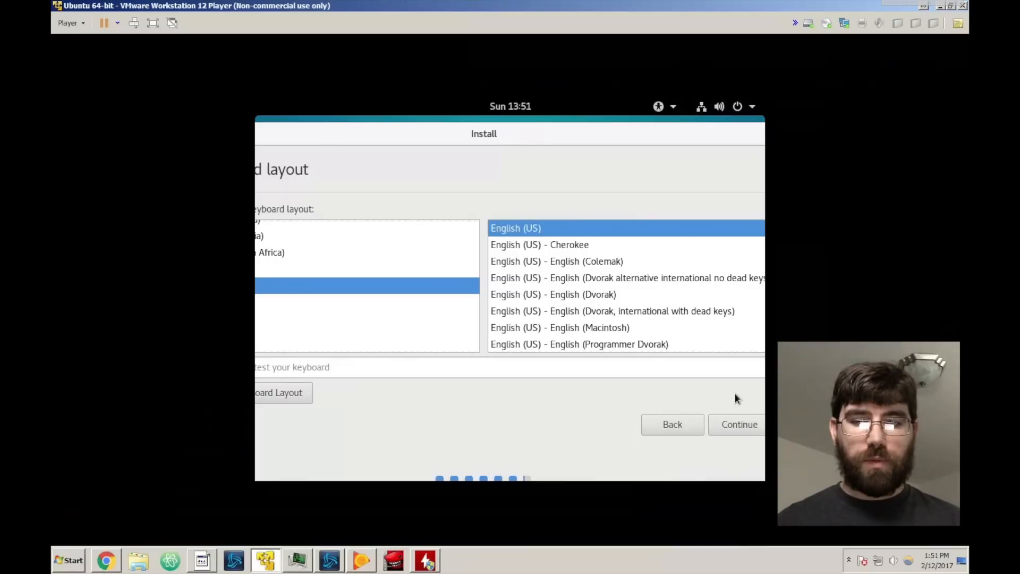
left_click(740, 425)
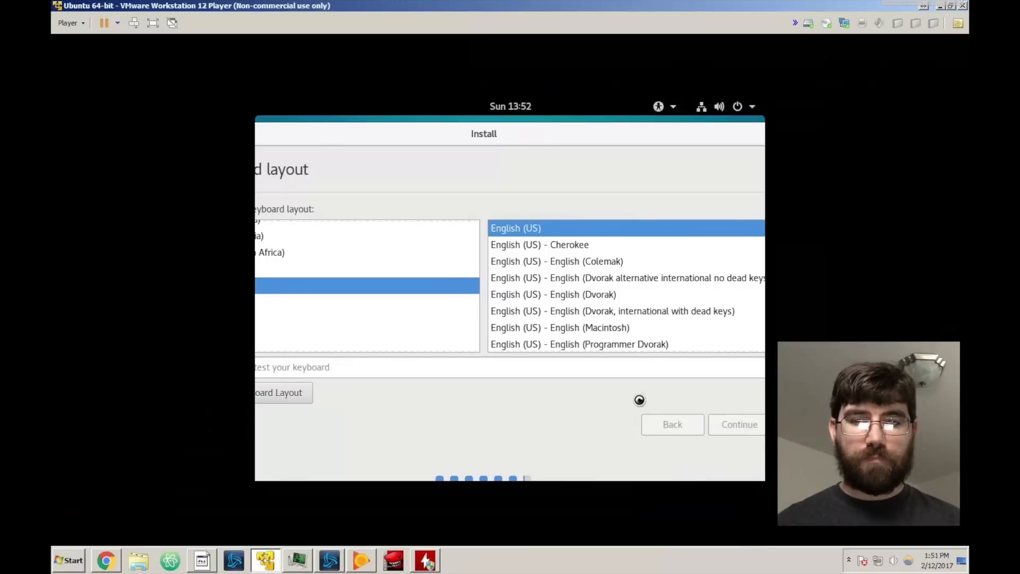
left_click(739, 425)
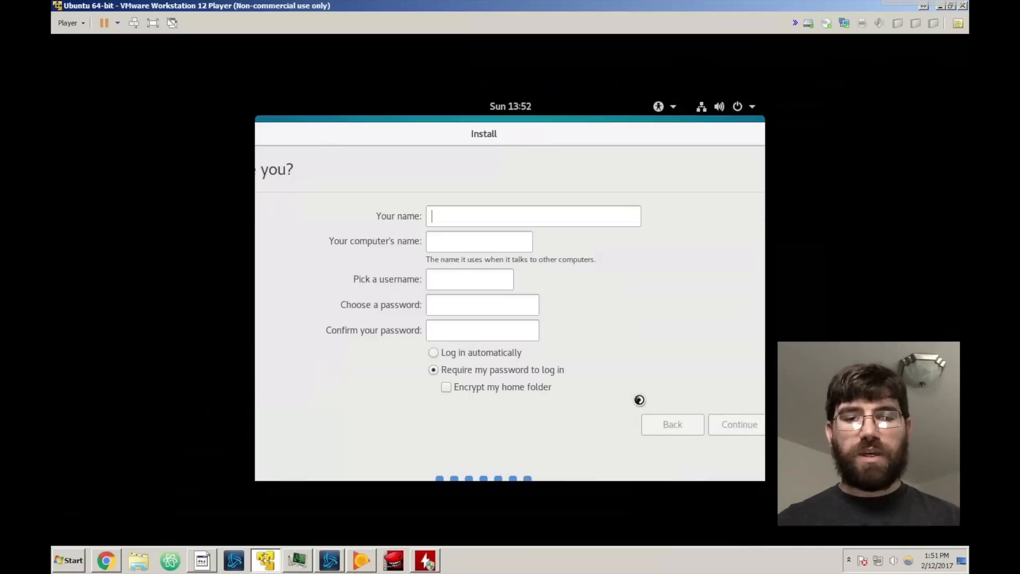
- Enter 'Blake' as the user's name on the Who are you? form
left_click(533, 216)
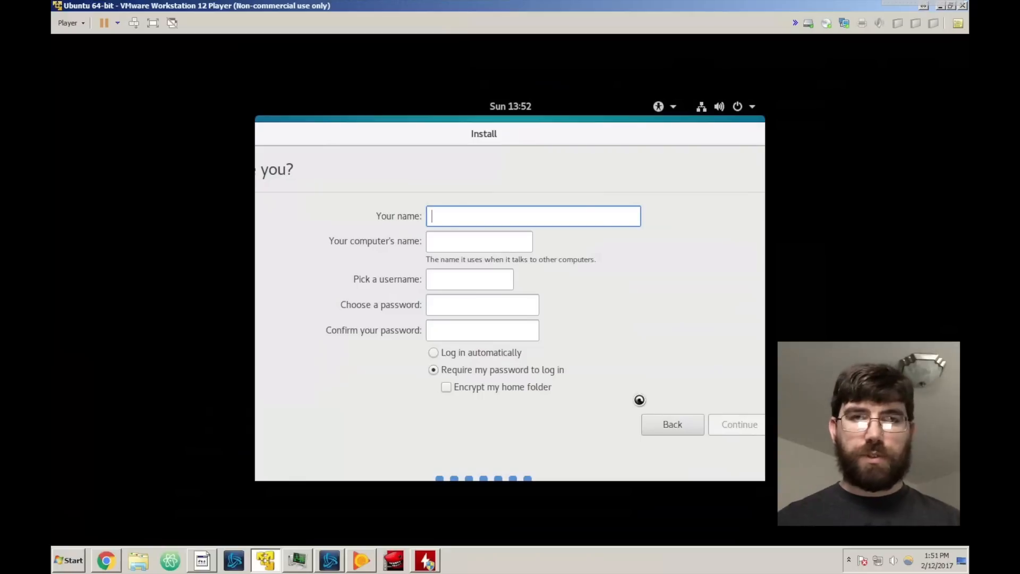
type("Blake")
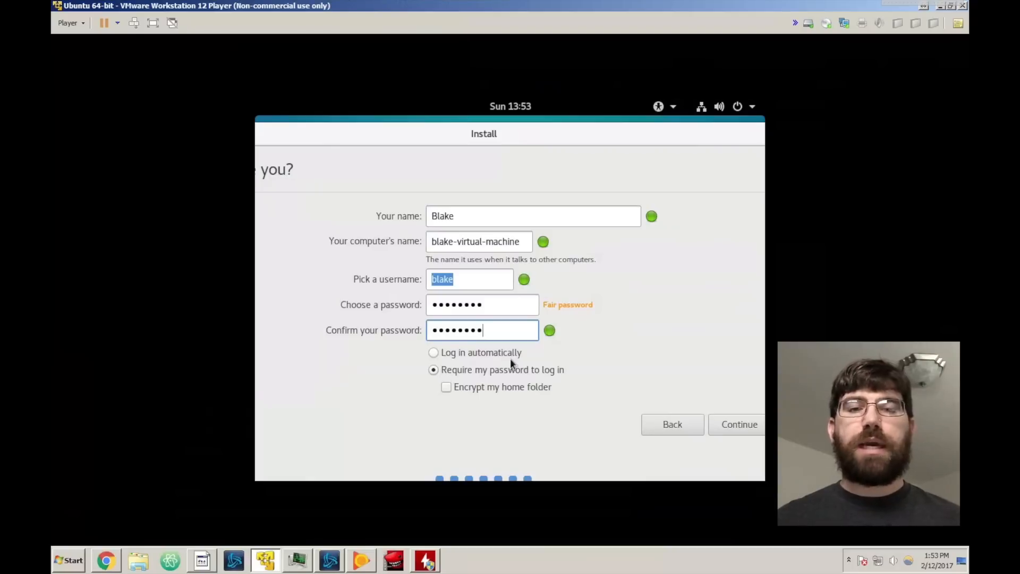
mouse_move(596, 369)
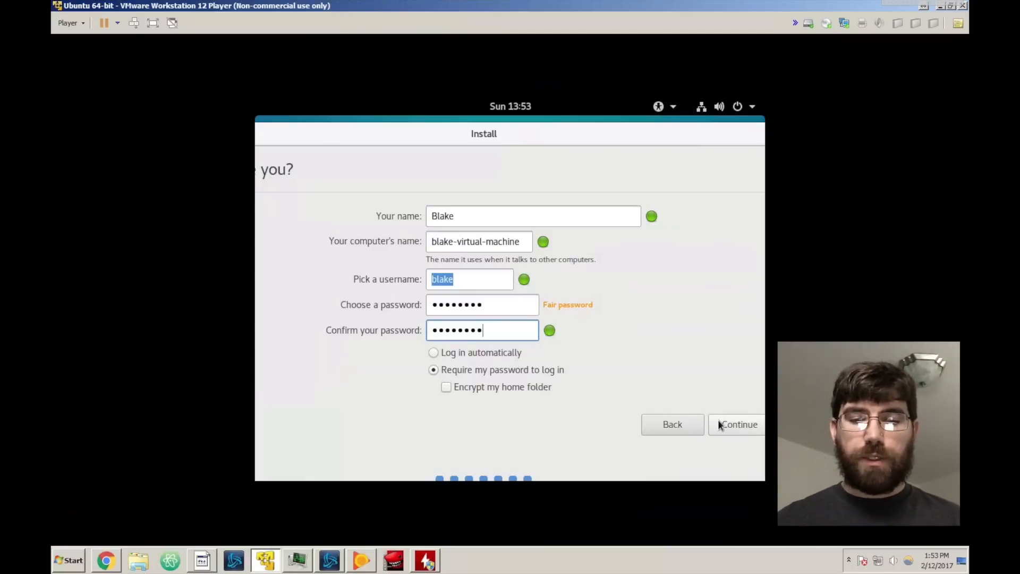
mouse_move(476, 399)
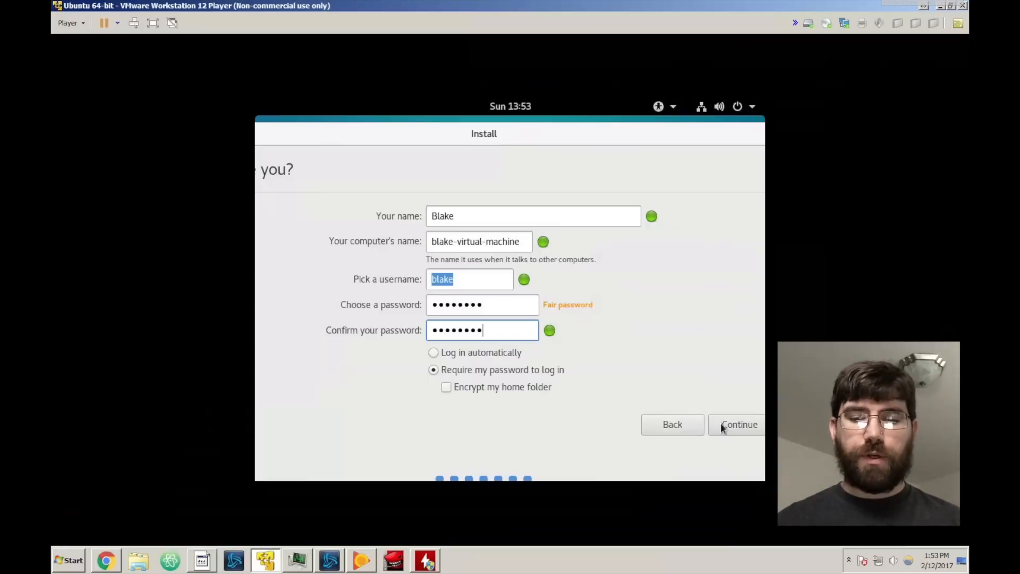
- Submit the account details to begin copying files, then advance the welcome slideshow one slide
left_click(739, 425)
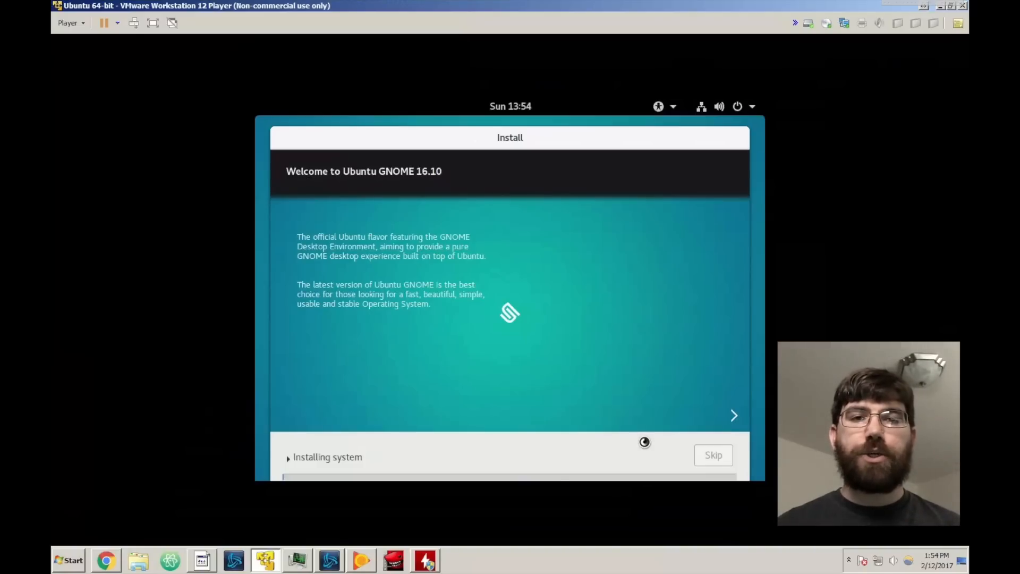
left_click(733, 416)
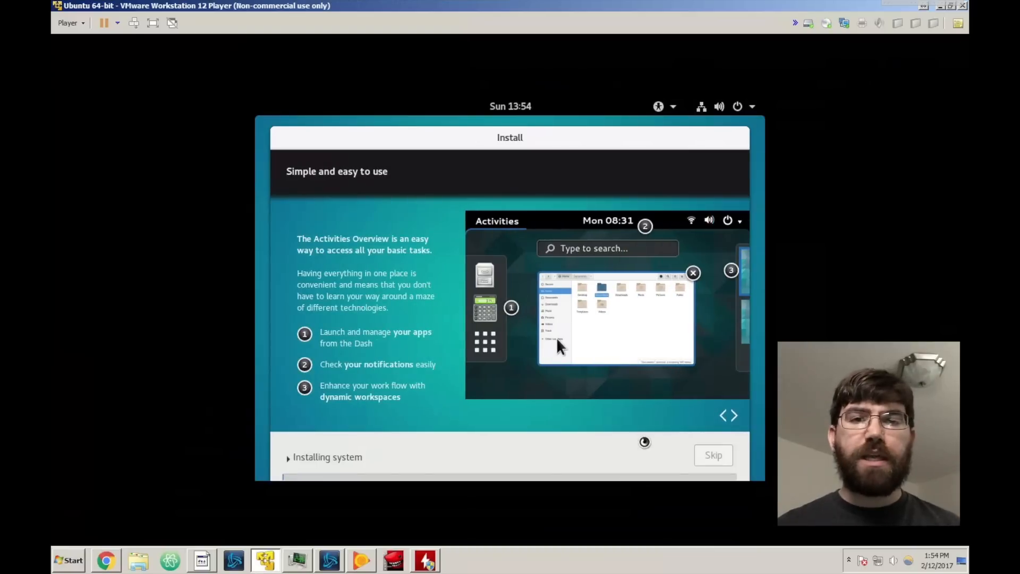